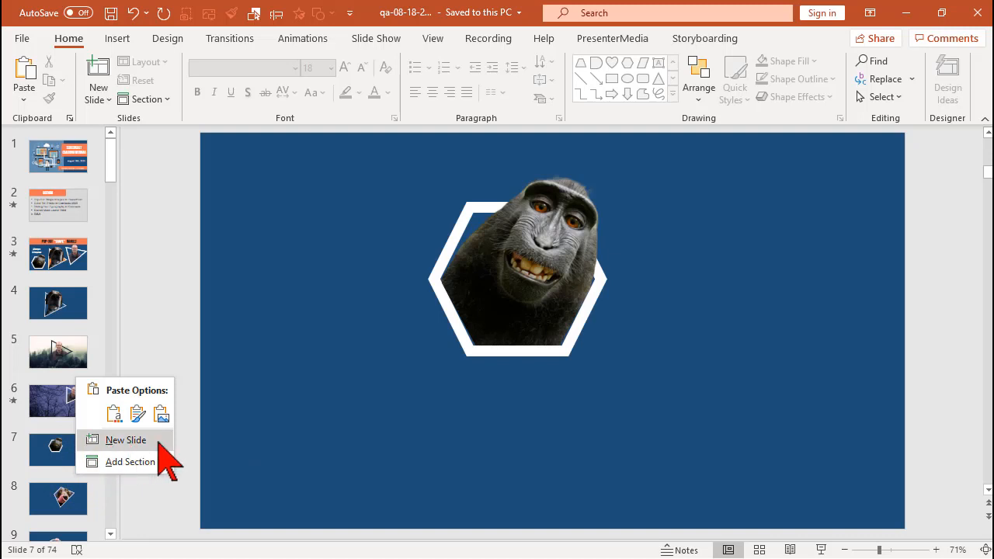
Step: Add slide 8 after slide 7 with a solid Blue, Accent, Darker 50% background
click(125, 440)
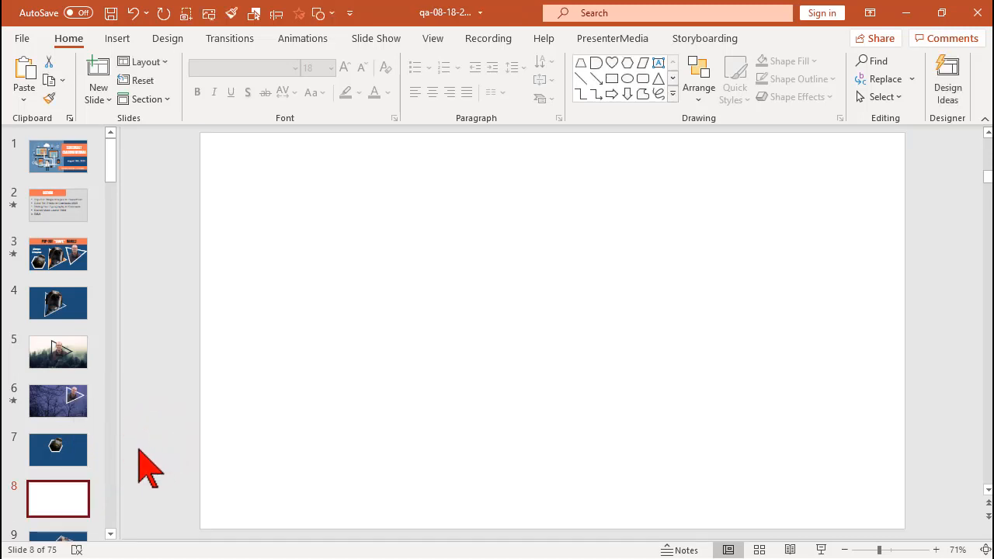
right_click(485, 299)
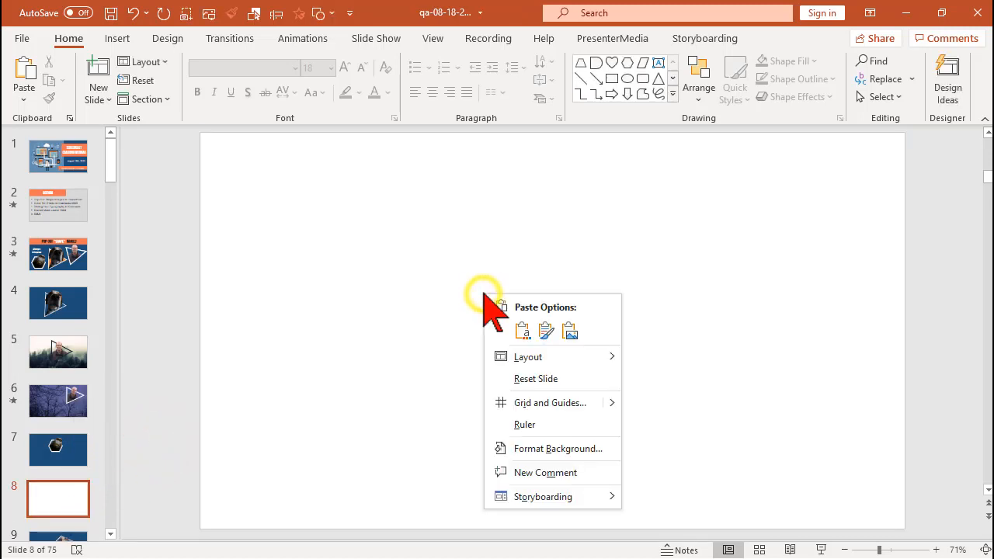
click(558, 449)
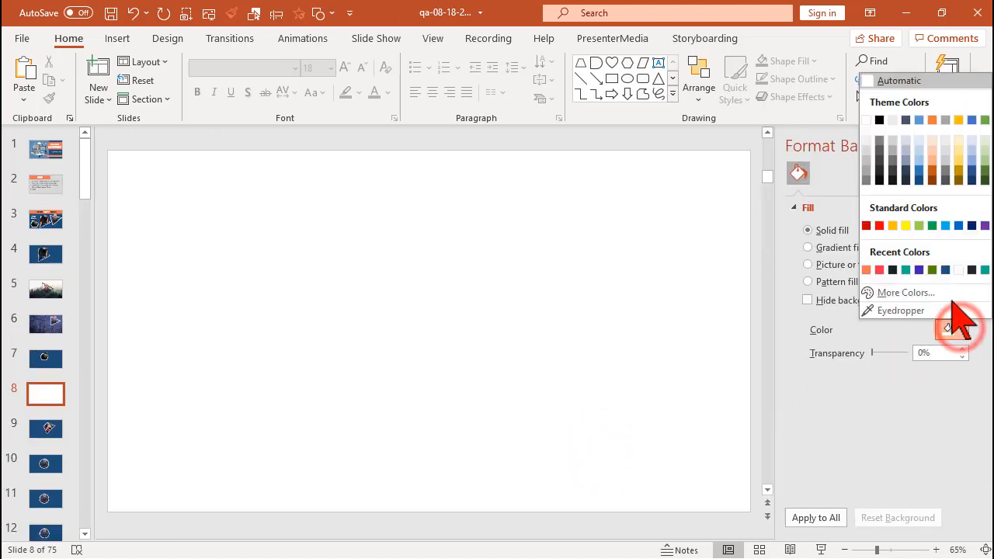
mouse_move(916, 177)
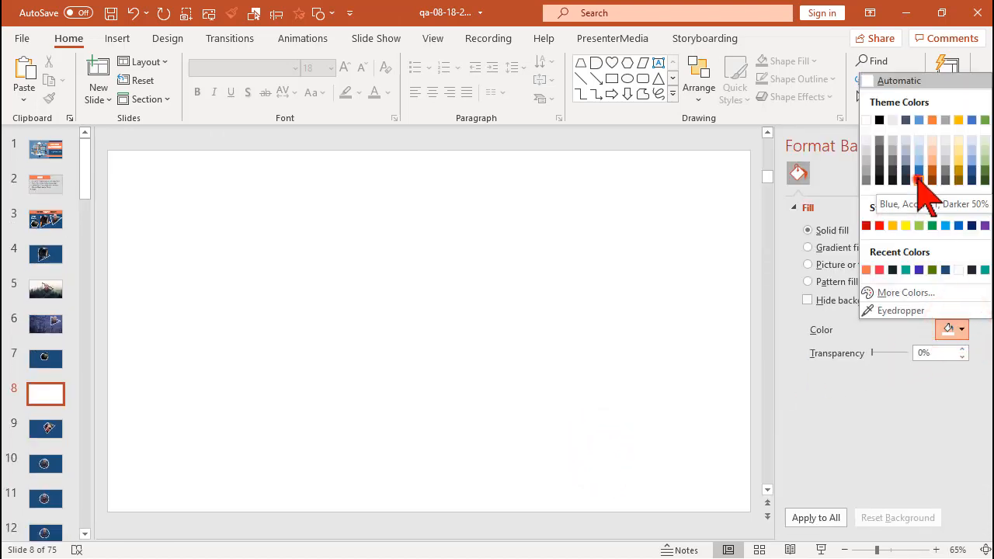
click(920, 181)
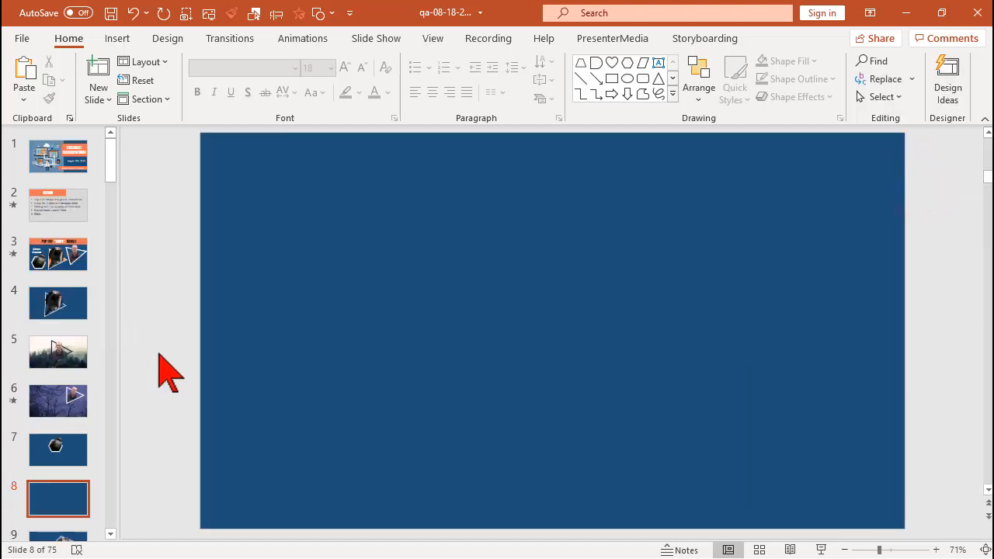
mouse_move(159, 338)
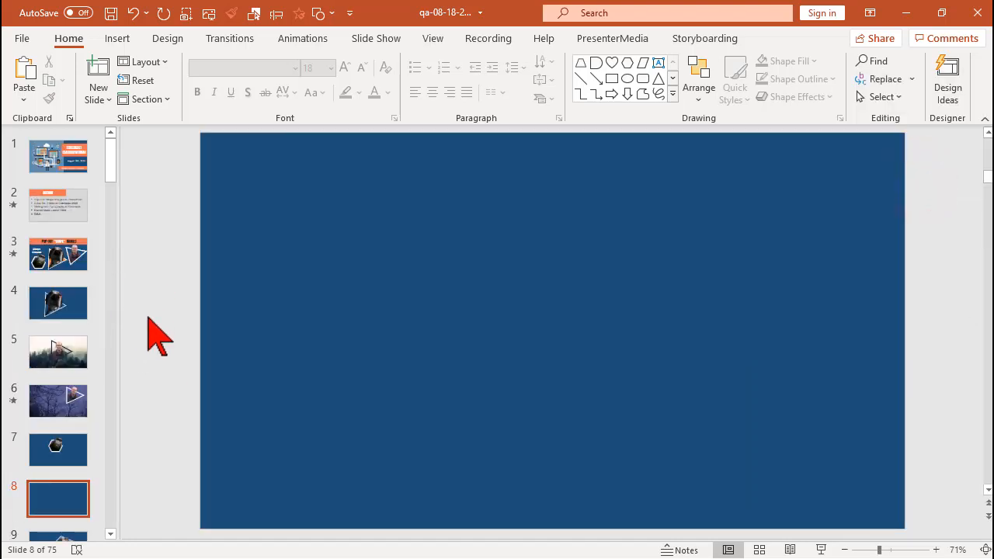
mouse_move(118, 38)
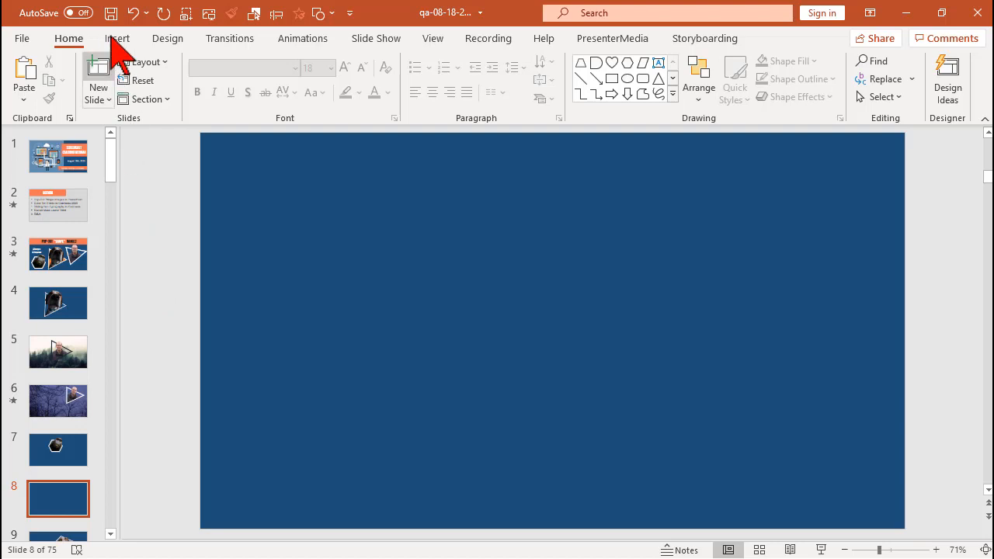
Step: Pick the Isosceles Triangle from the Insert Shapes gallery's Recently Used Shapes
click(117, 39)
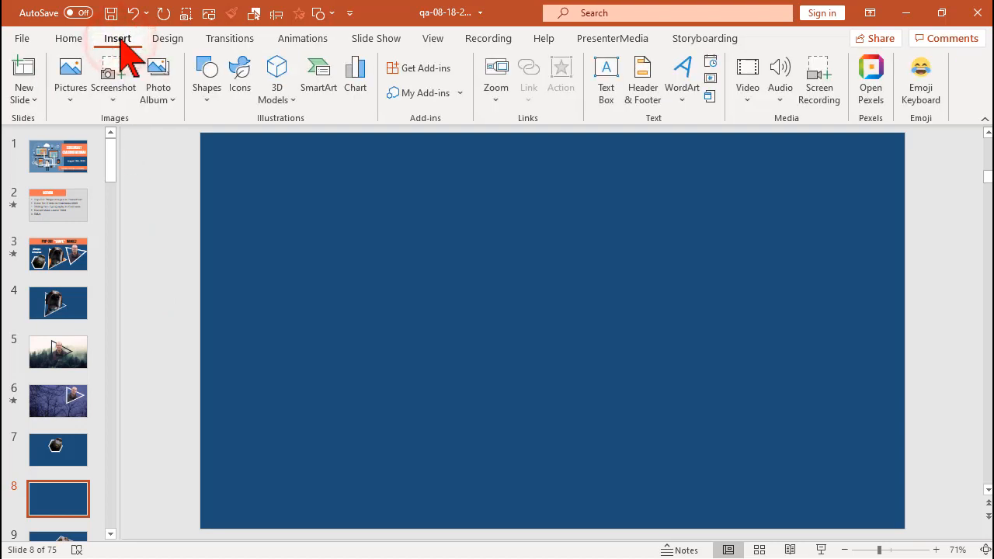
click(206, 70)
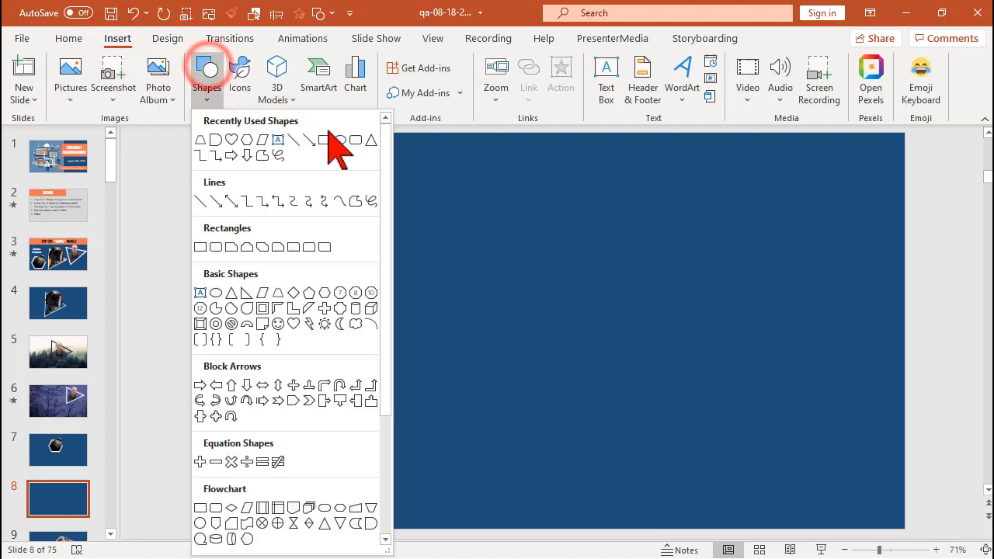
mouse_move(350, 174)
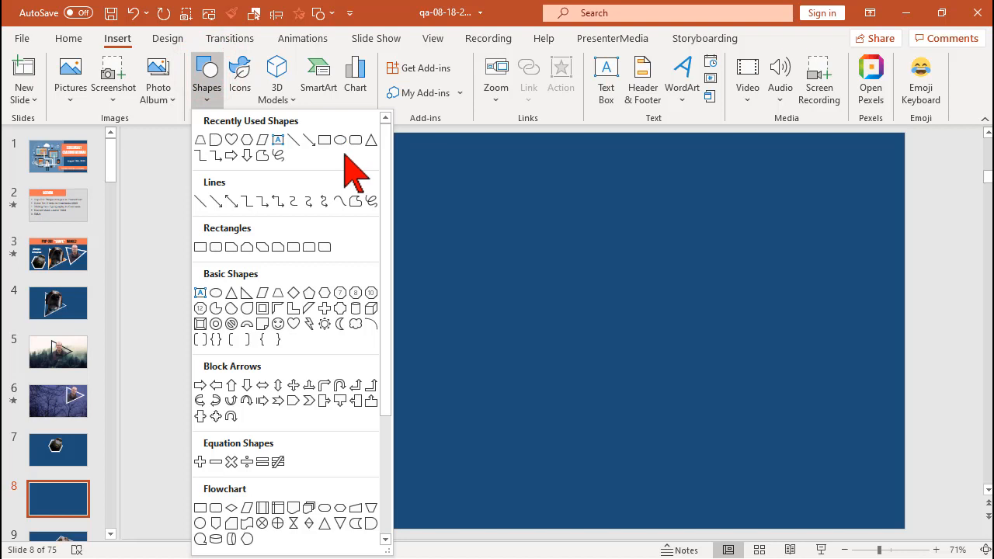
mouse_move(280, 140)
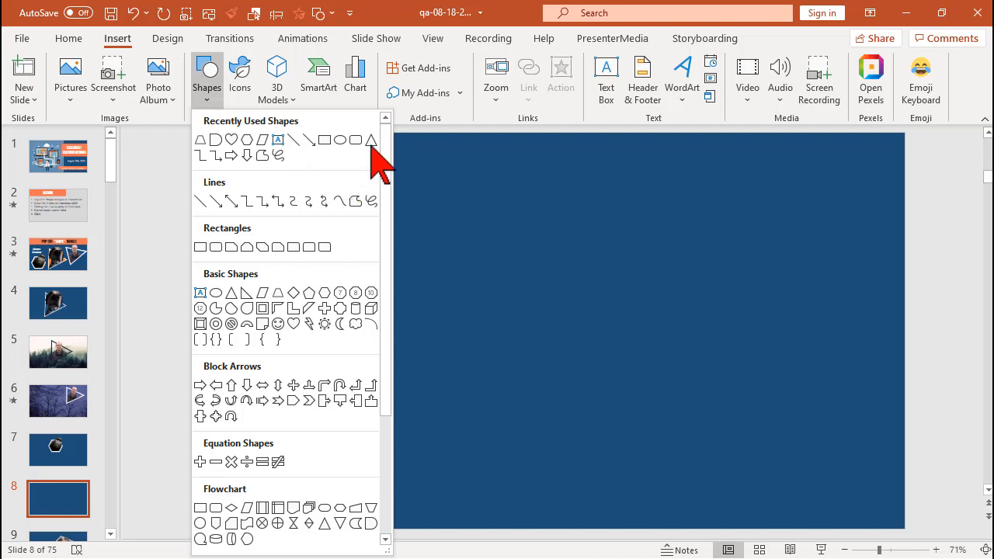
mouse_move(371, 140)
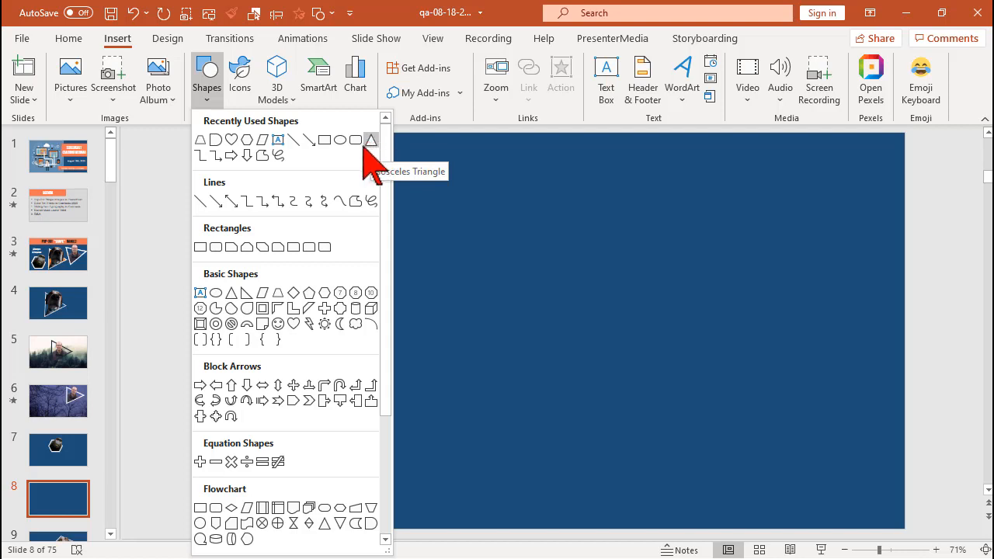
mouse_move(346, 295)
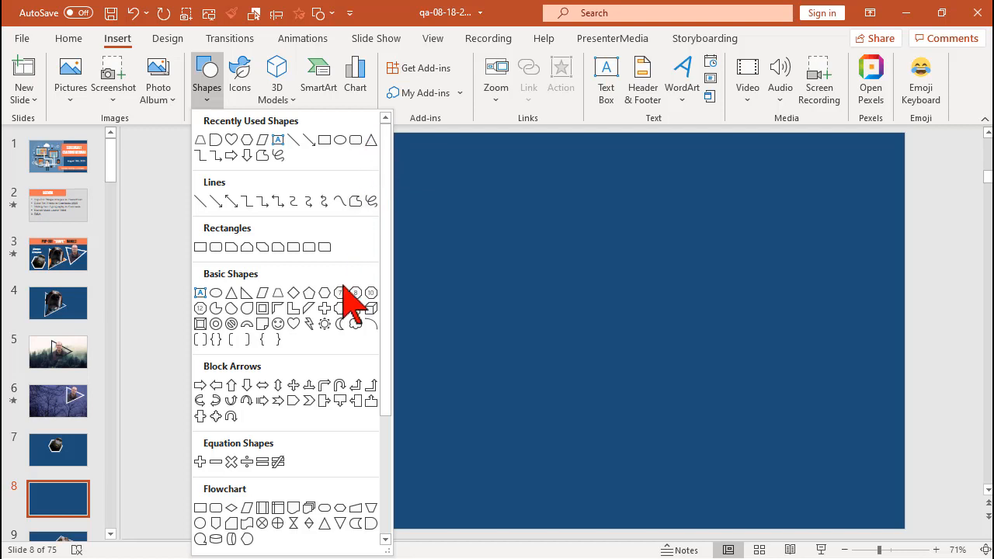
mouse_move(309, 308)
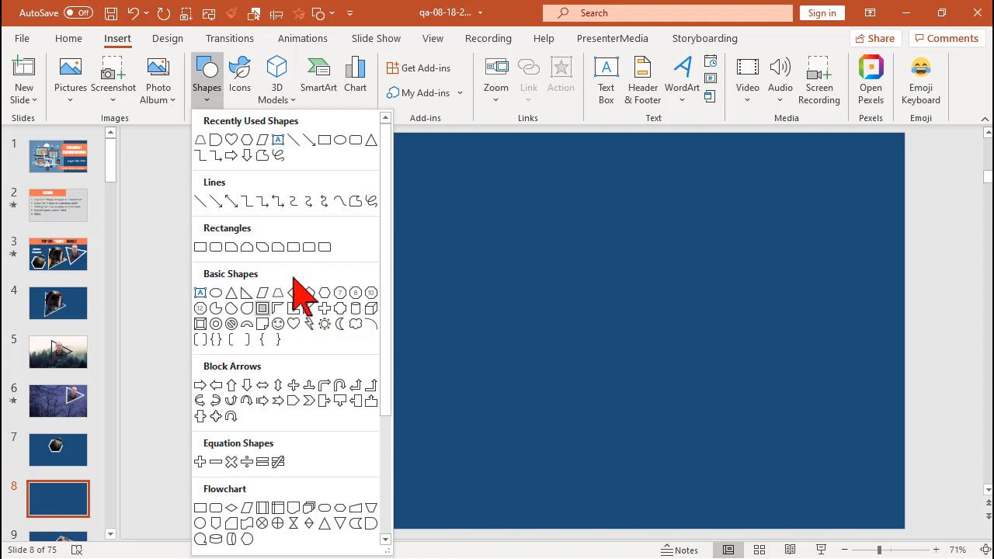
mouse_move(346, 163)
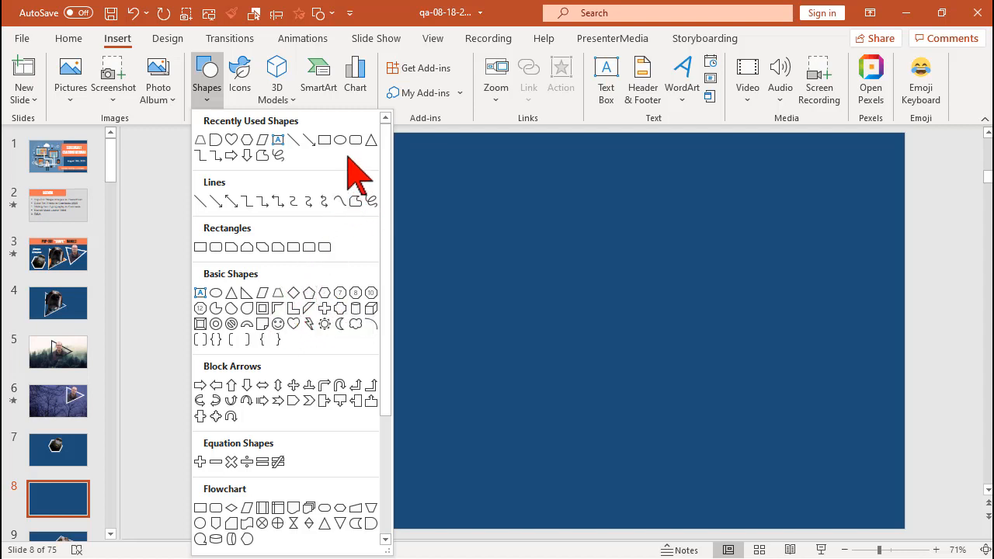
mouse_move(370, 140)
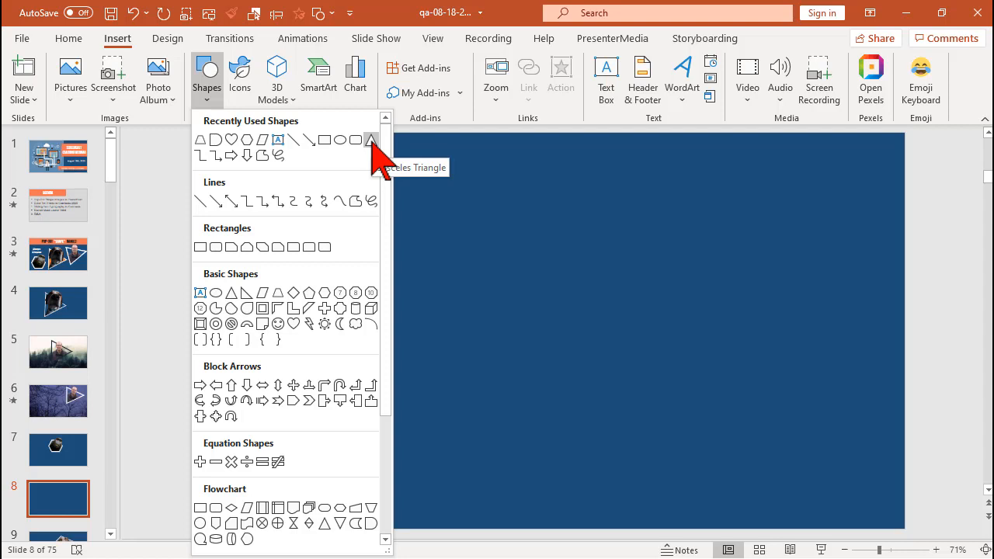
click(372, 139)
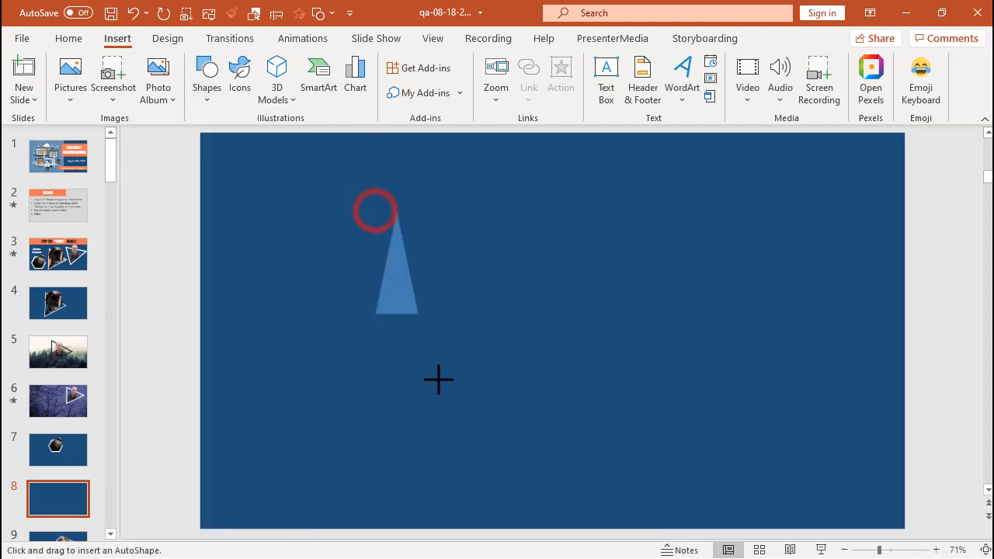
Step: Draw a large isosceles triangle and set its outline to 10 pt width and white
drag(377, 214, 605, 423)
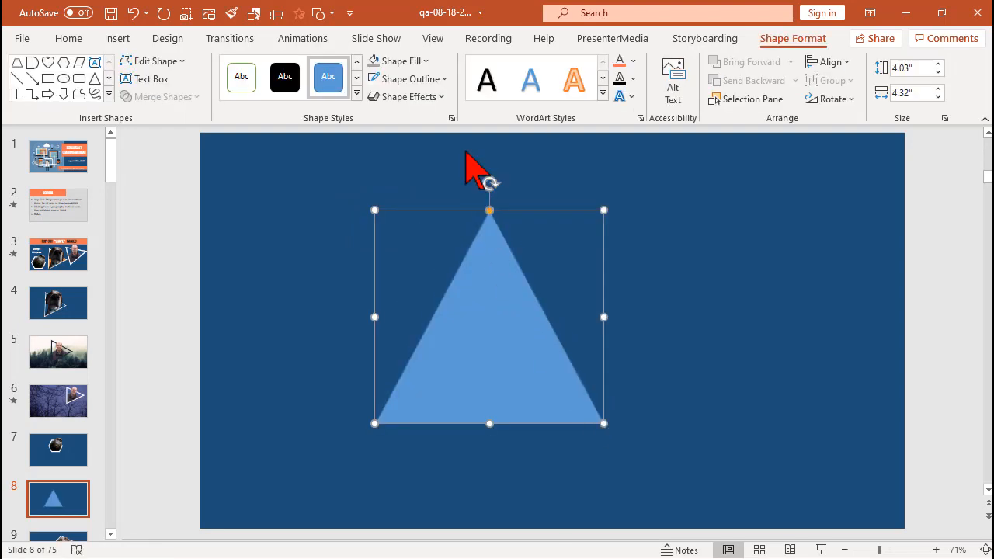
mouse_move(446, 85)
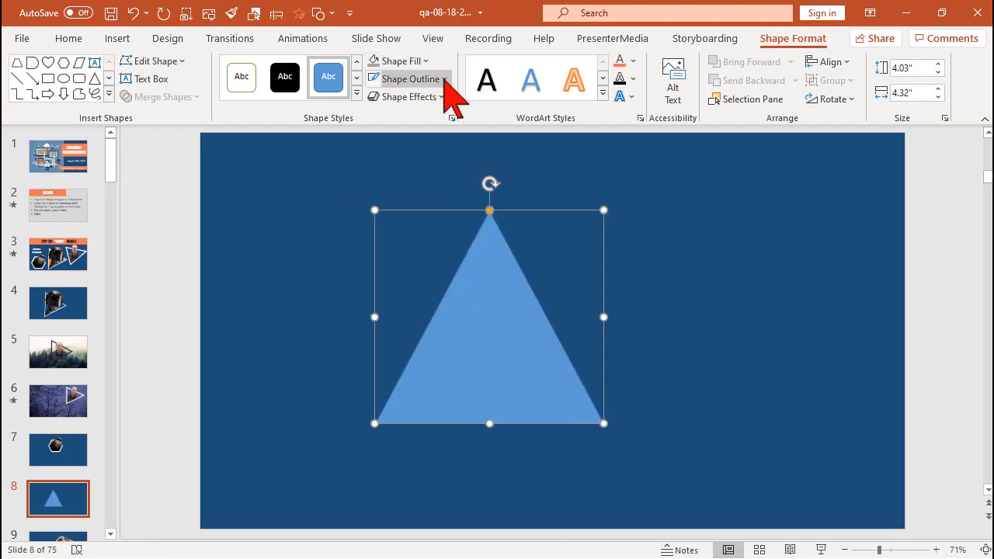
click(415, 79)
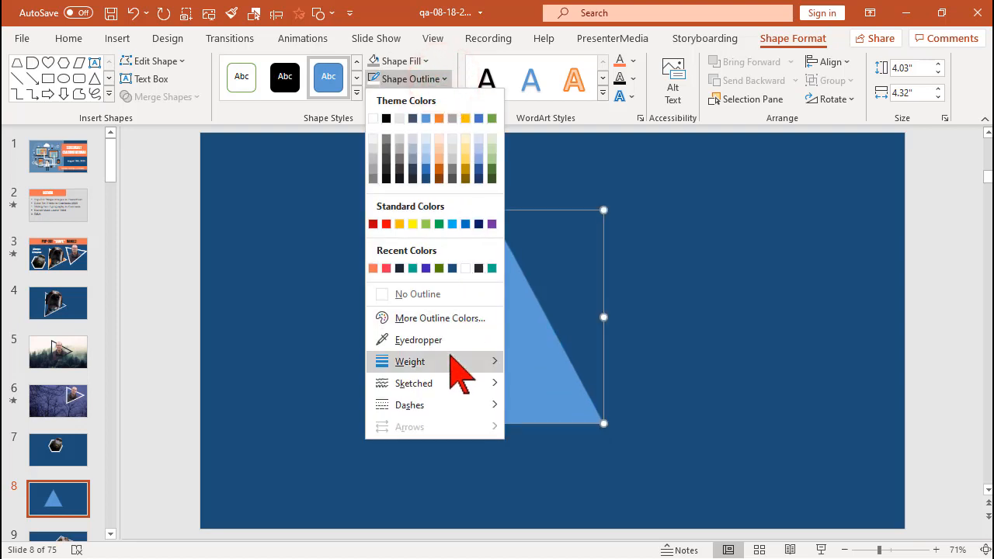
click(409, 361)
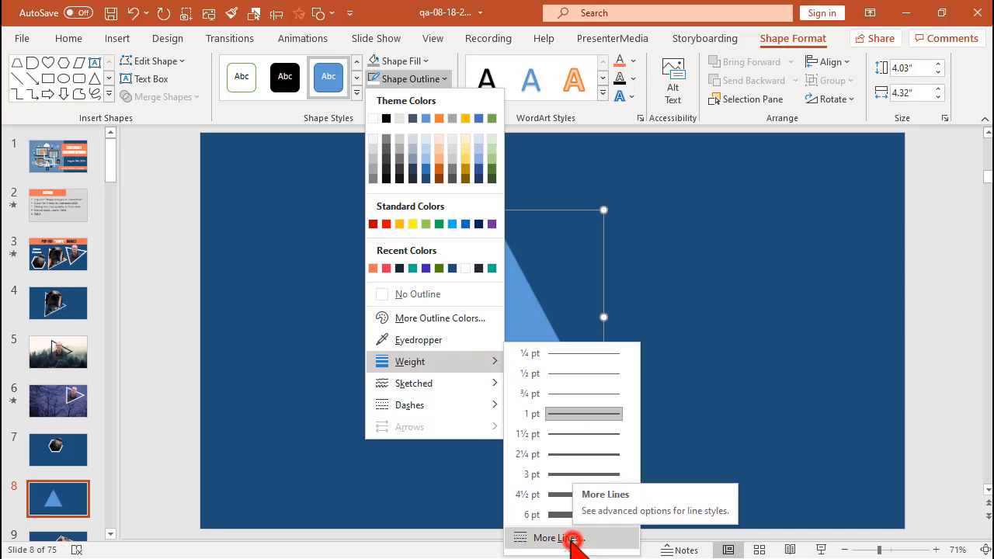
click(570, 538)
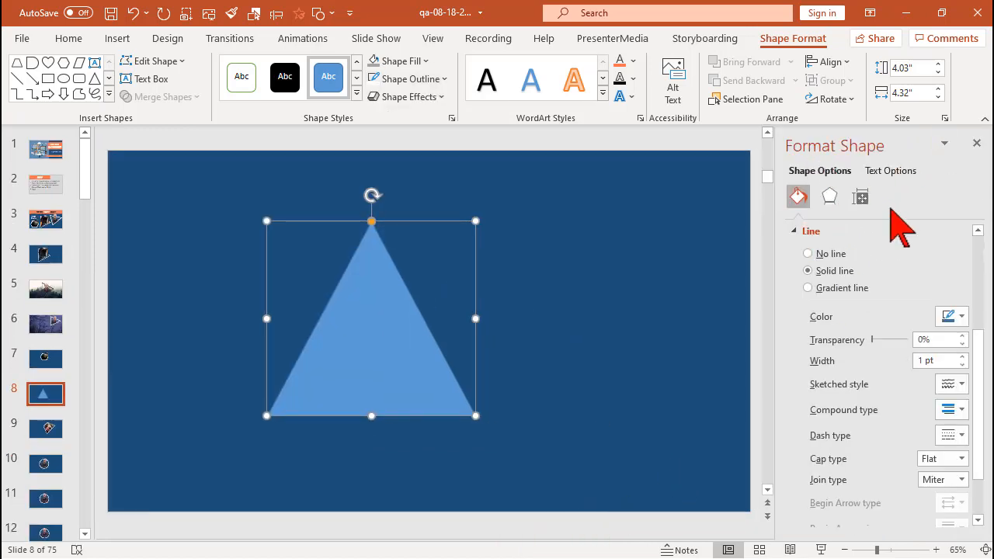
click(938, 361)
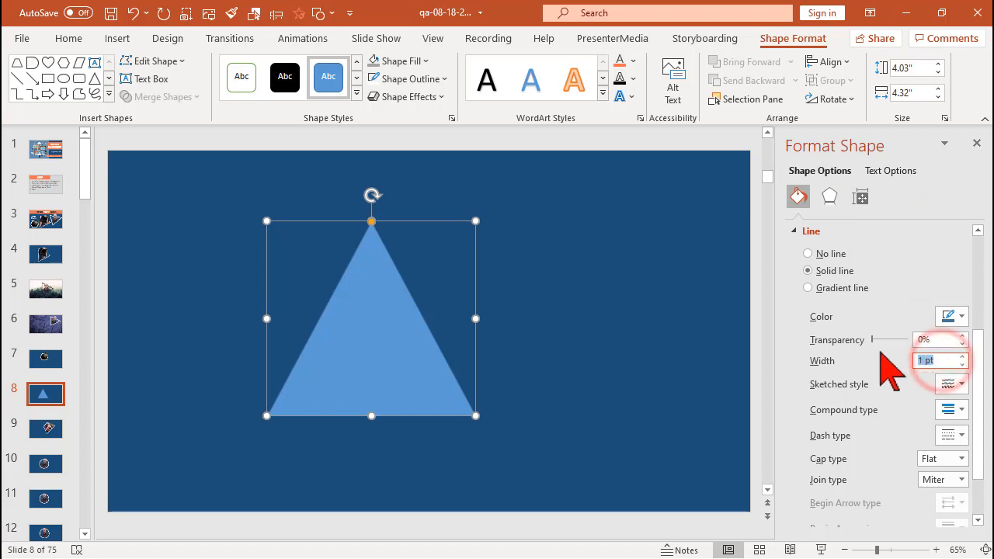
mouse_move(882, 351)
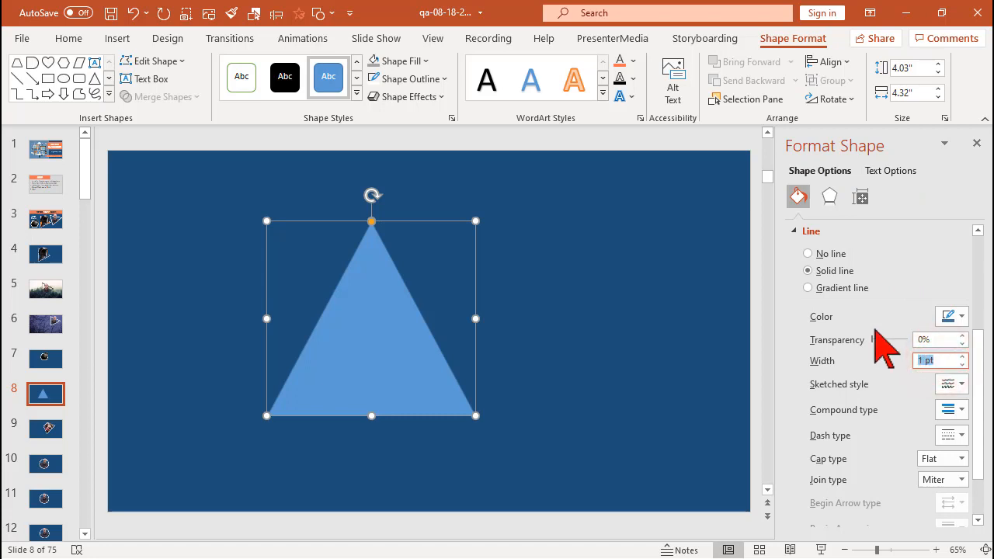
text(10)
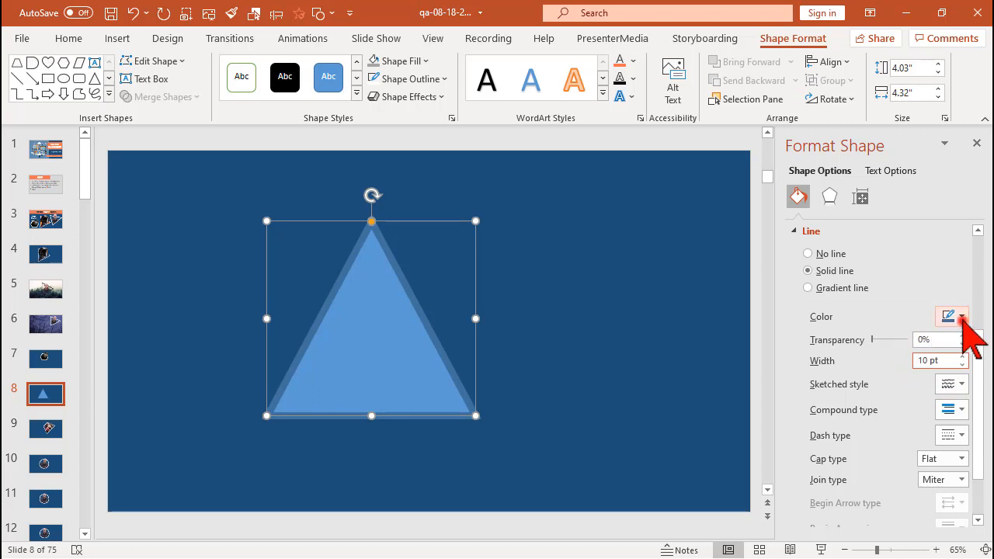
click(960, 316)
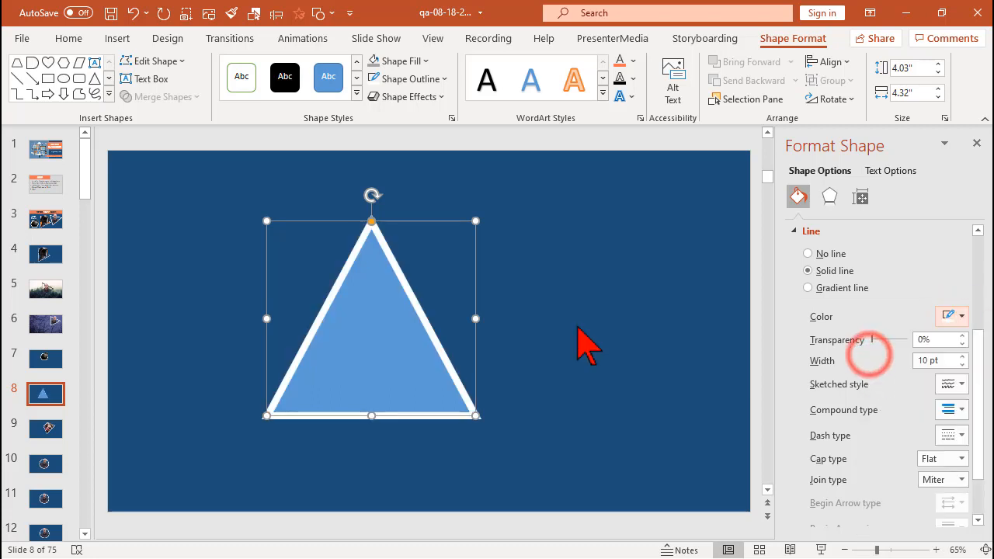
mouse_move(377, 276)
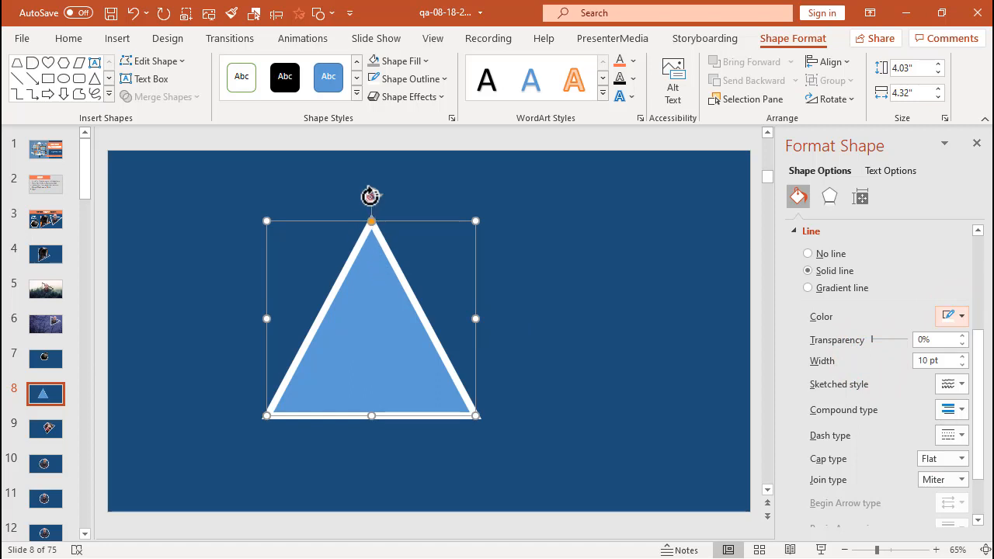
Step: Rotate the triangle to point right and give it No fill, keeping the white outline
drag(372, 195, 480, 308)
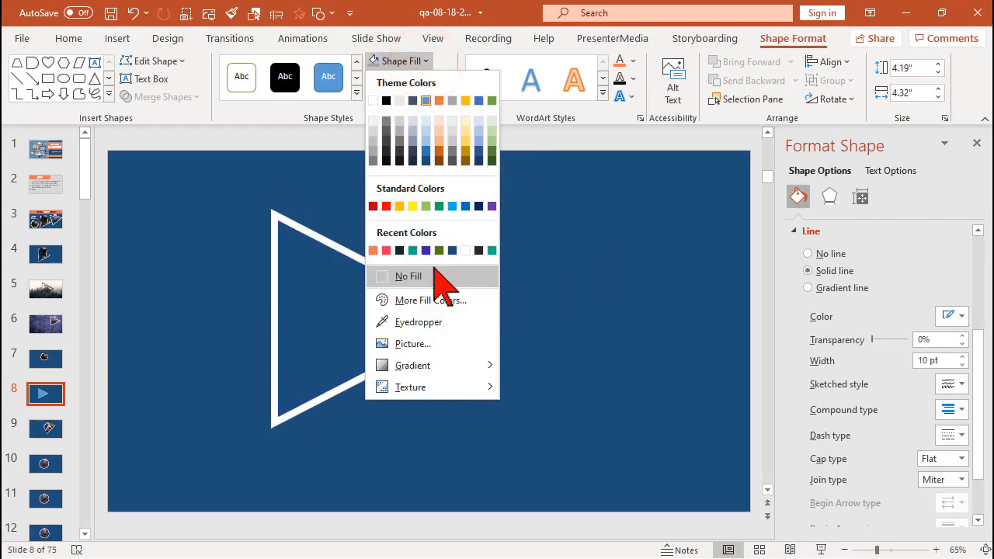
click(408, 276)
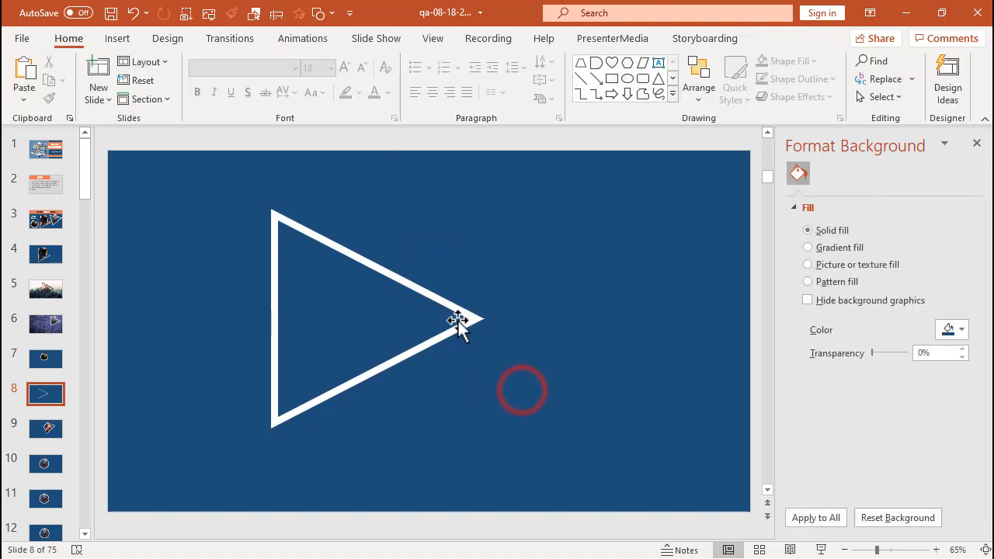
click(455, 321)
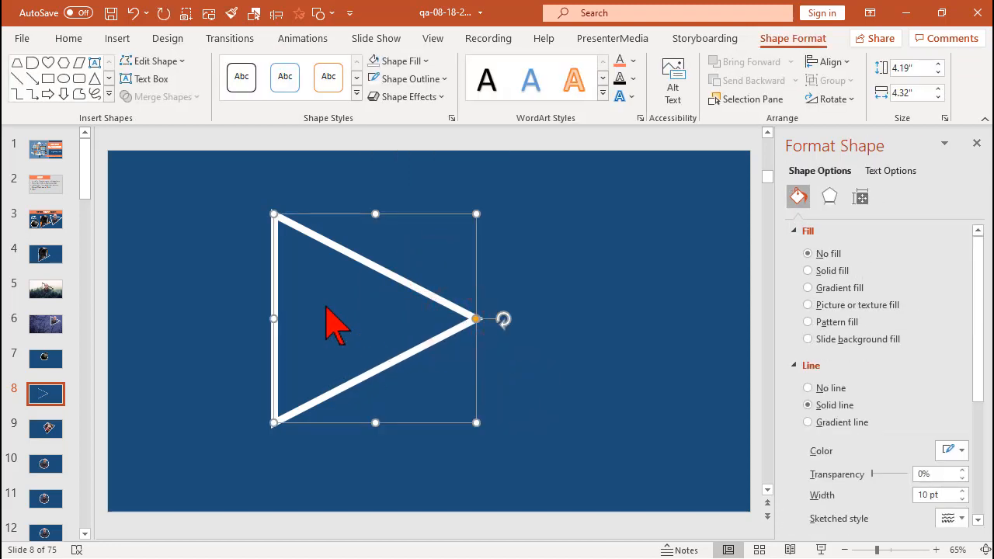
mouse_move(330, 268)
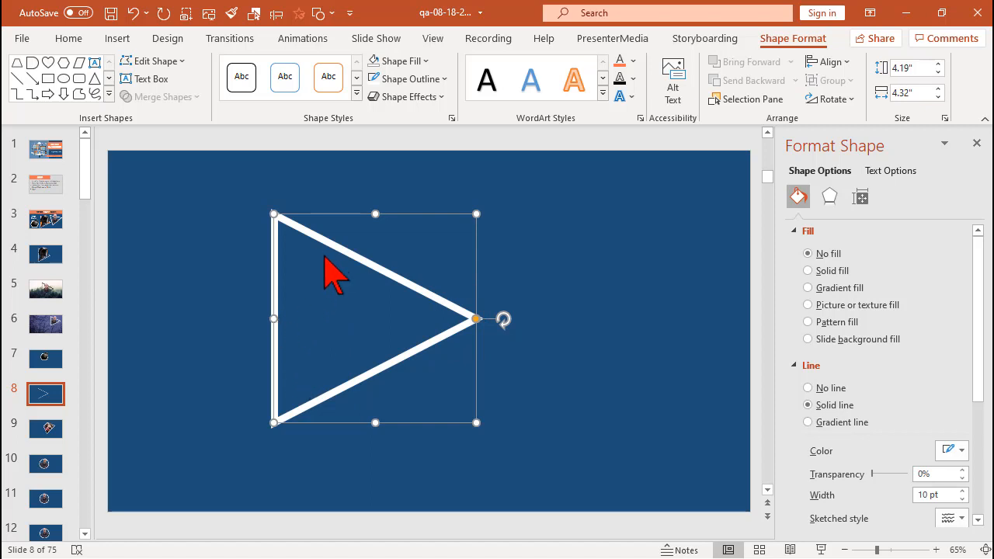
mouse_move(222, 314)
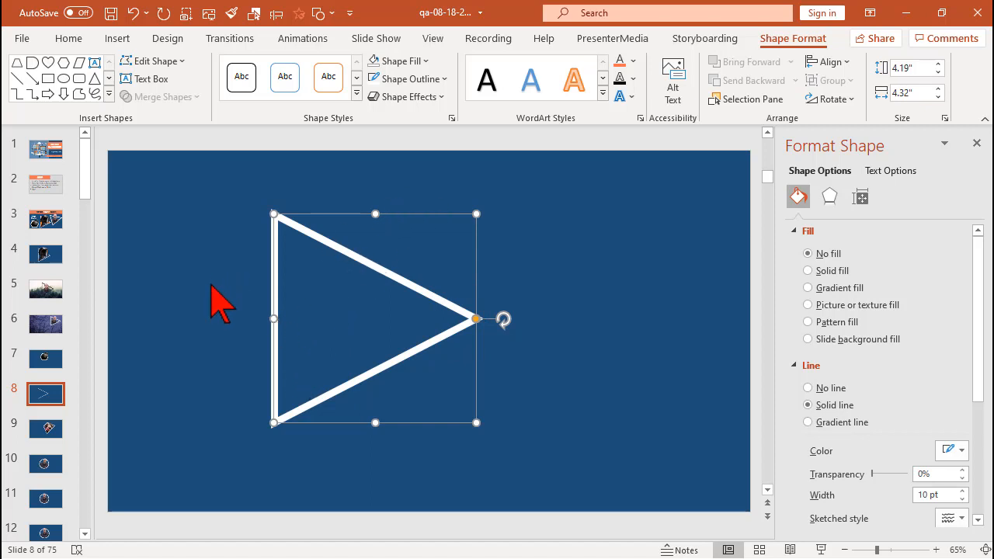
mouse_move(93, 255)
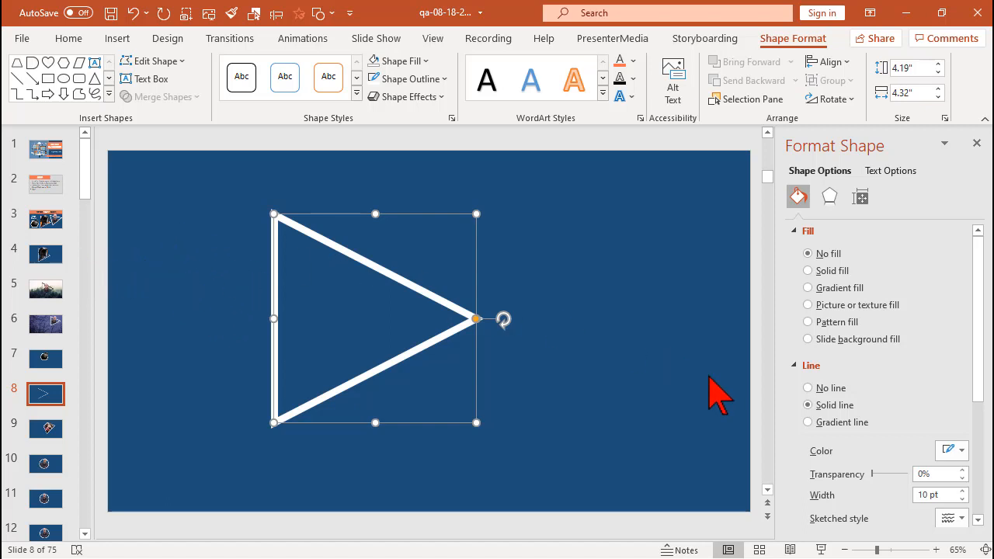
mouse_move(707, 408)
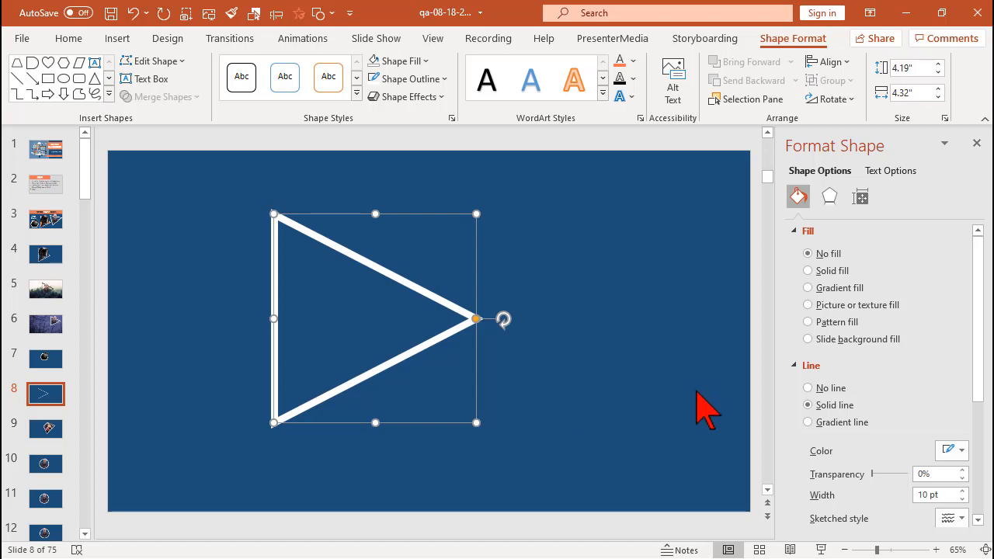
mouse_move(666, 364)
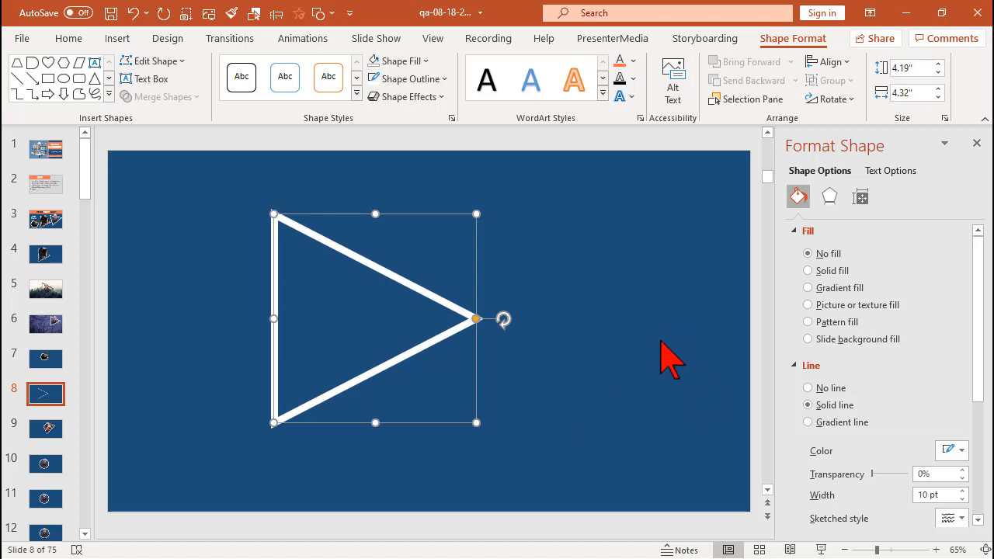
mouse_move(610, 327)
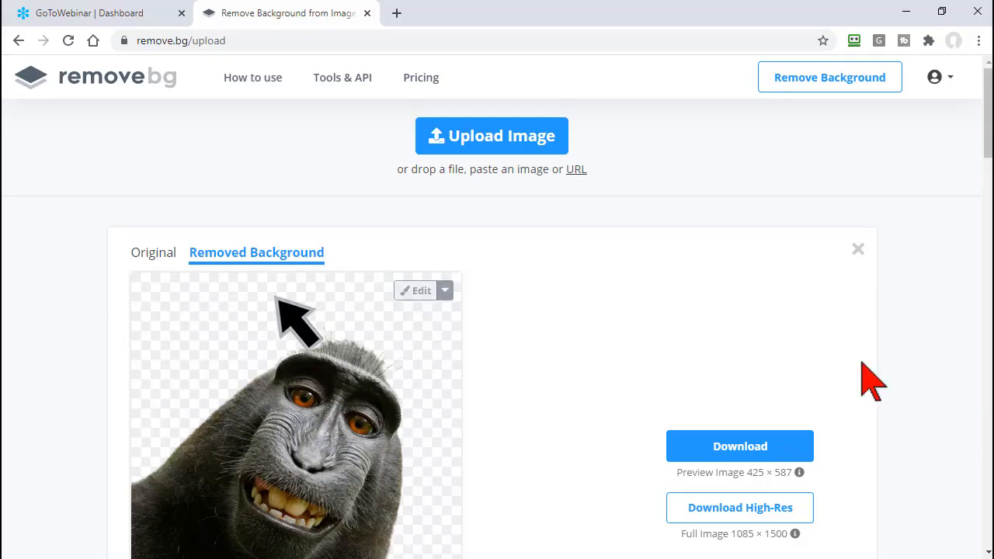
click(739, 446)
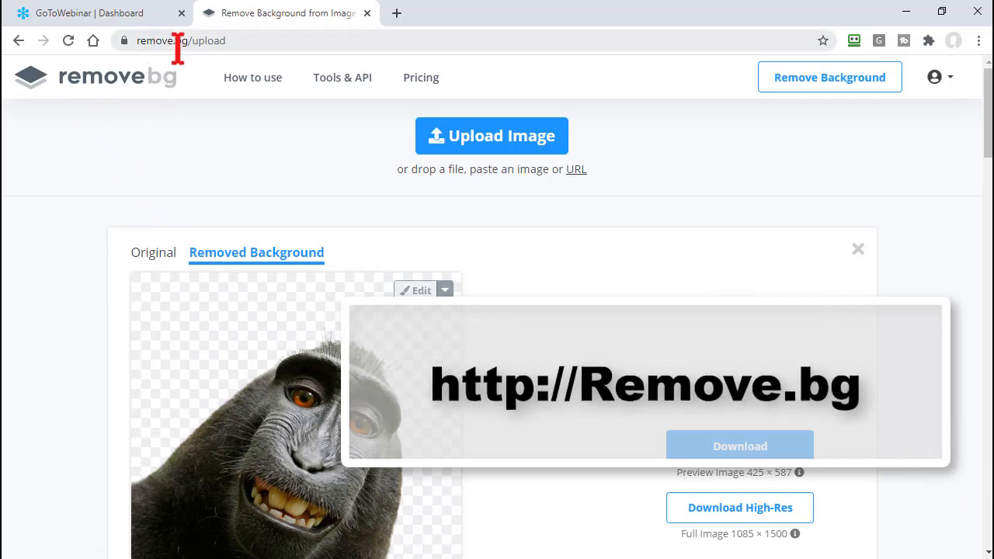
mouse_move(66, 306)
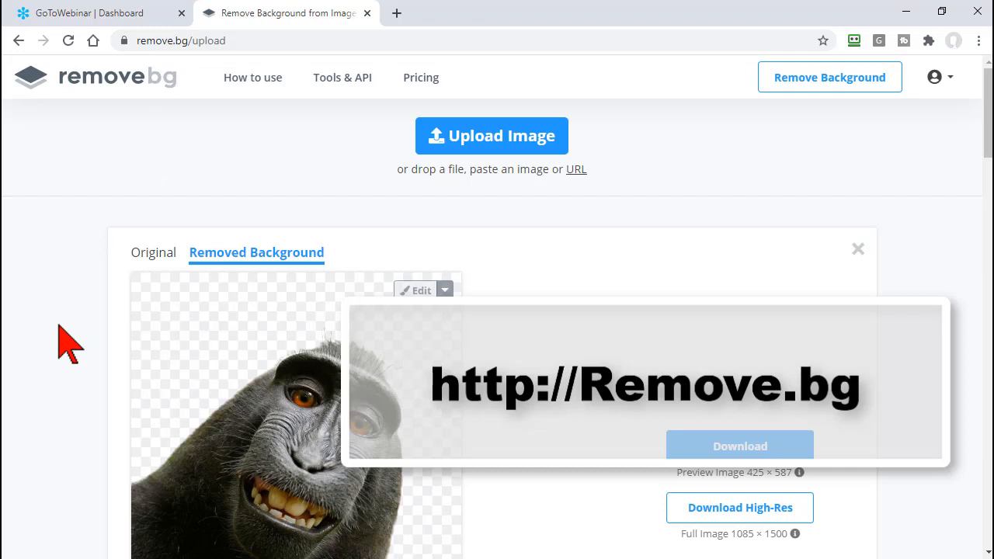
scroll(down, 3)
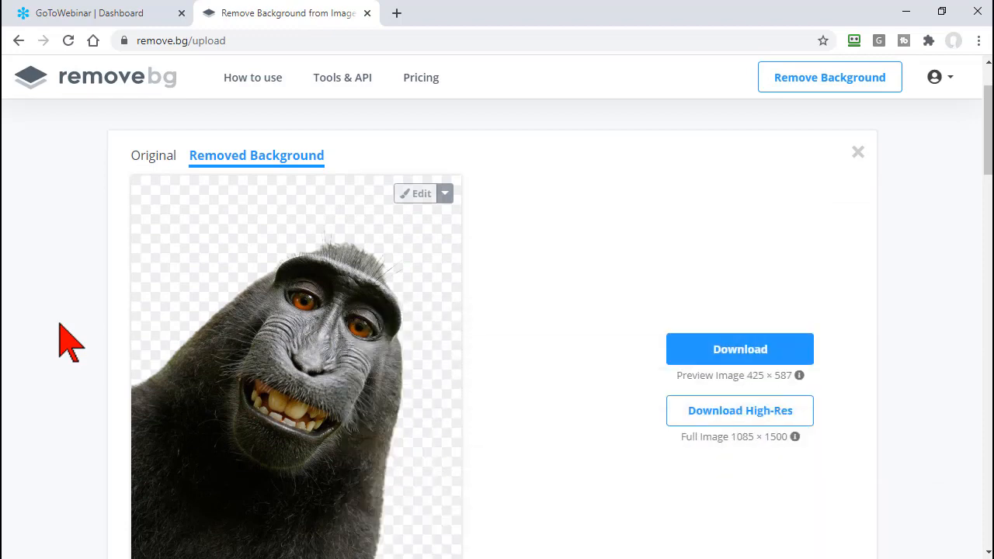
scroll(down, 3)
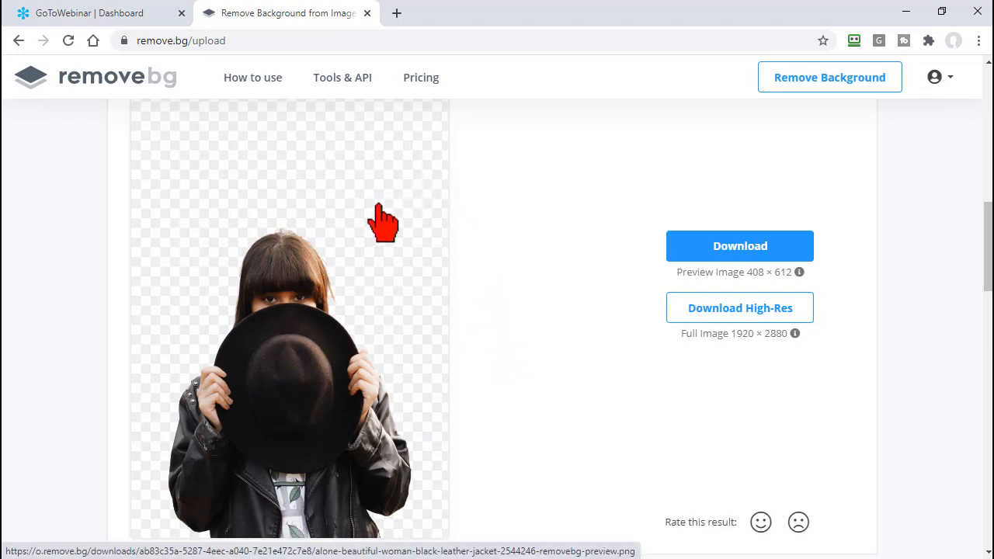
mouse_move(457, 250)
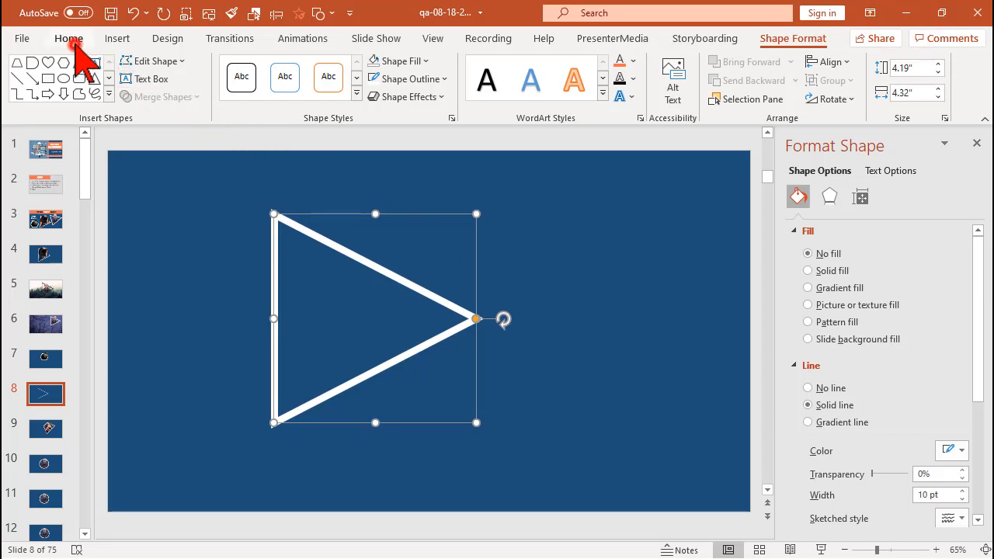
Step: Insert the b_Slide1 portrait from the widescreens folder via Pictures > This Device
click(116, 37)
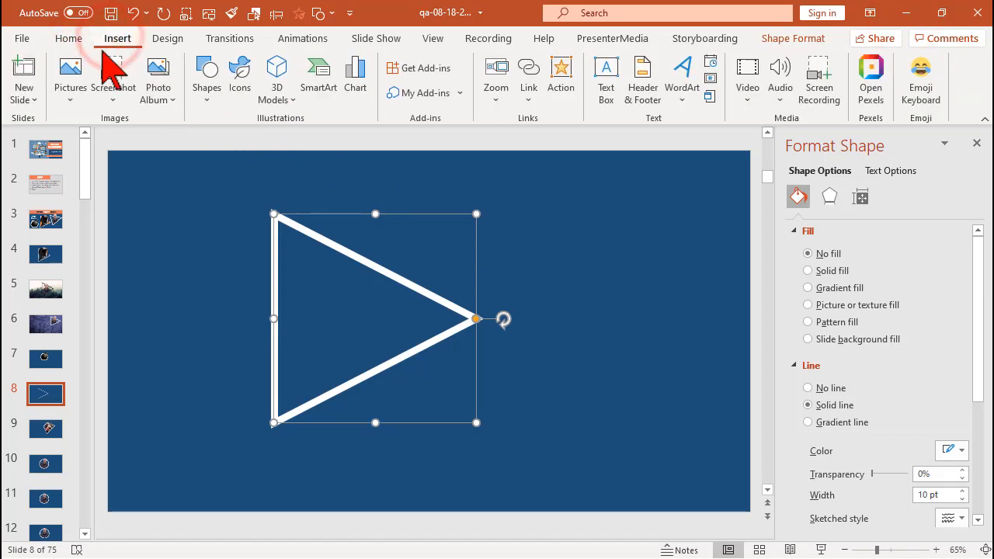
click(70, 70)
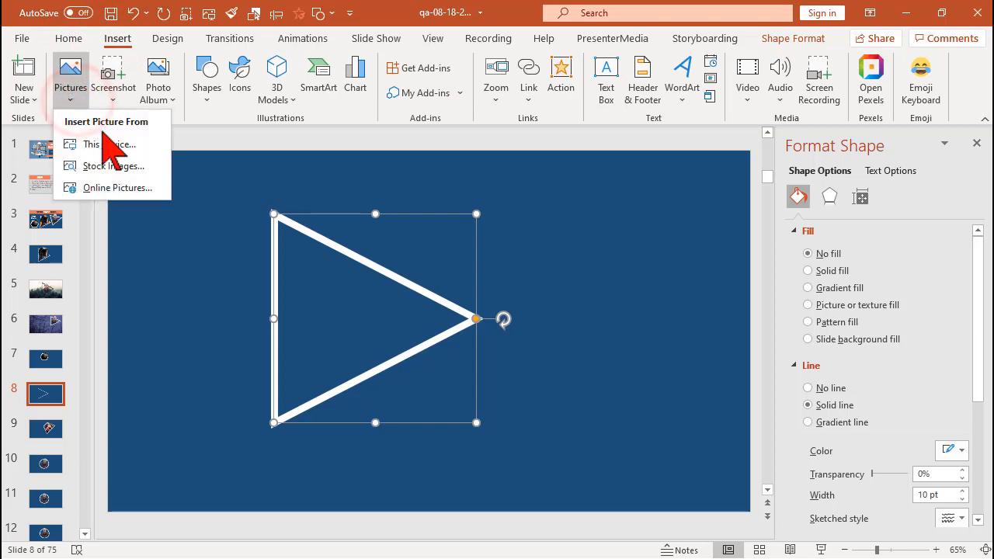
click(103, 144)
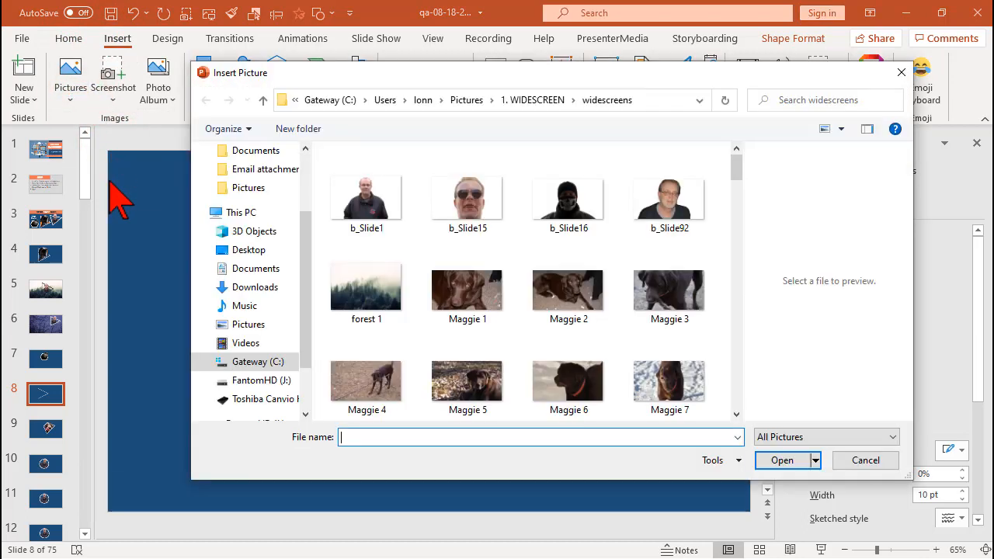
mouse_move(459, 295)
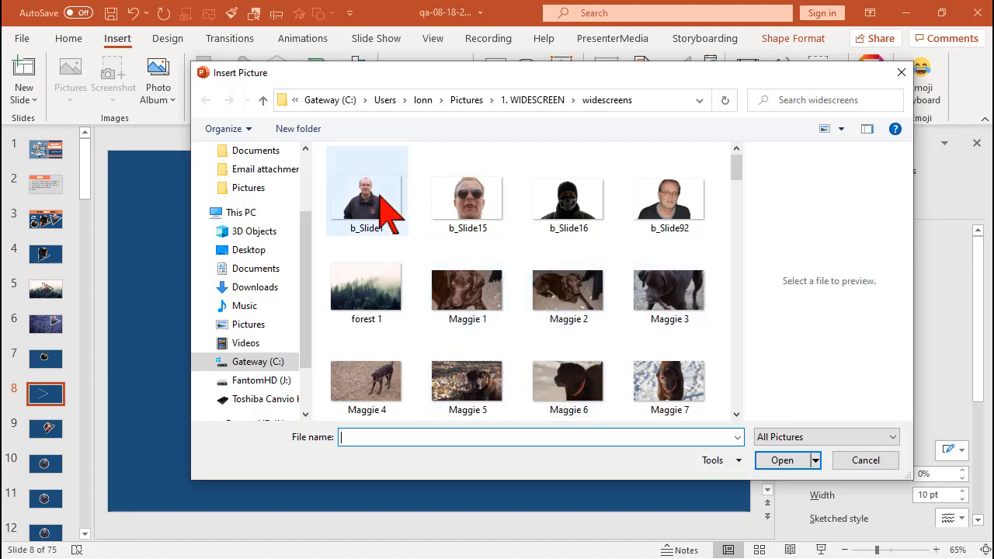
click(366, 190)
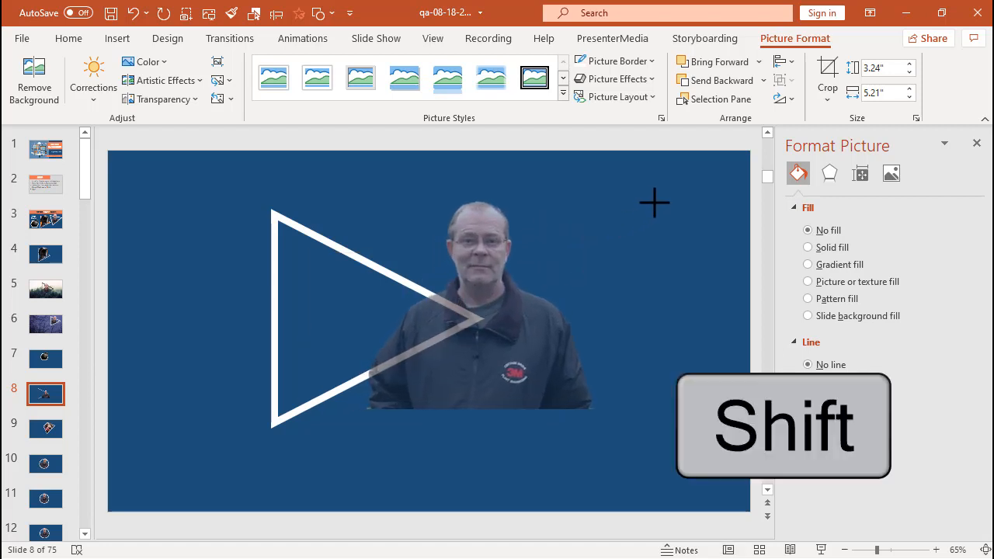
Step: Enlarge the portrait proportionally and move it left over the triangle outline
drag(655, 203, 437, 356)
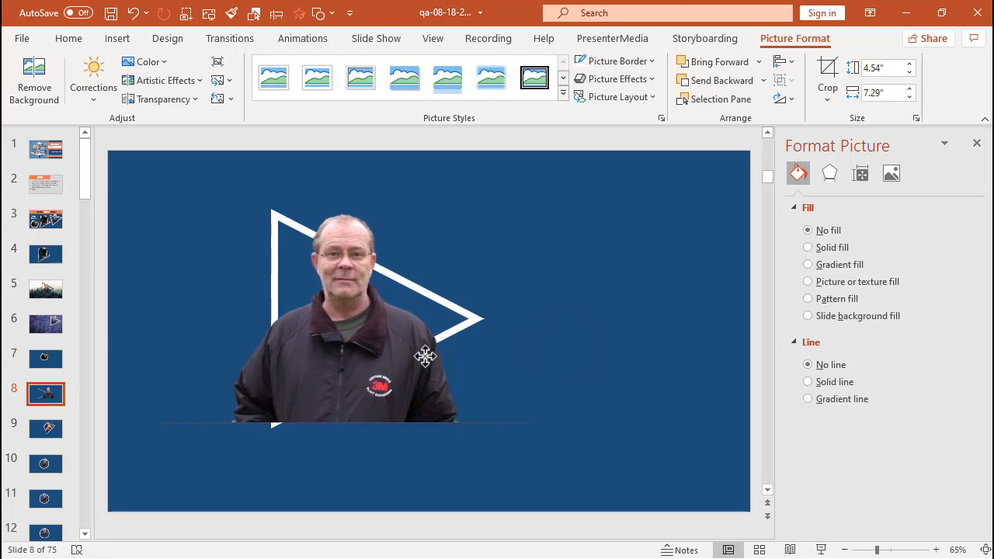
click(424, 356)
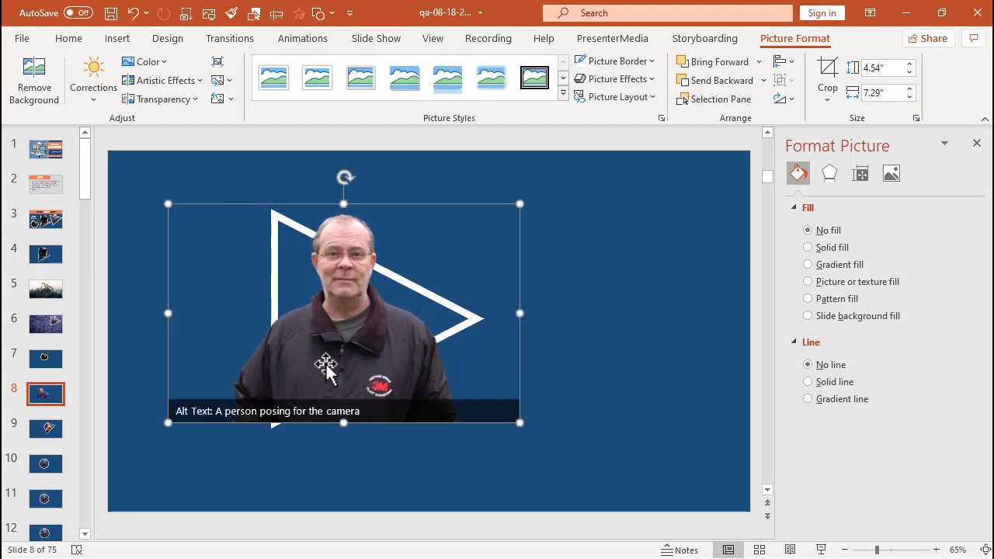
mouse_move(372, 264)
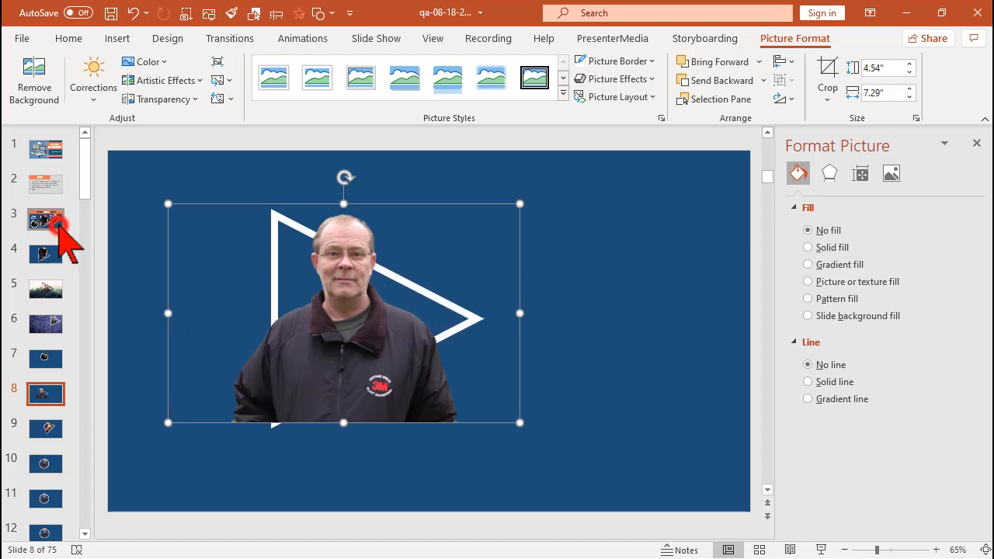
Step: View slide 3's finished Pop-out Shape Images with the monkey, dog and man
click(45, 219)
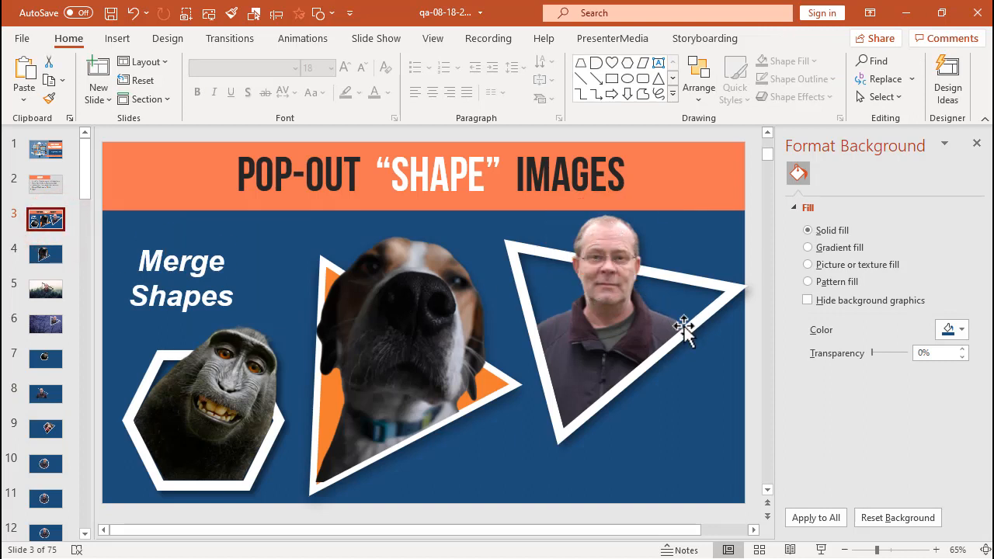
mouse_move(633, 375)
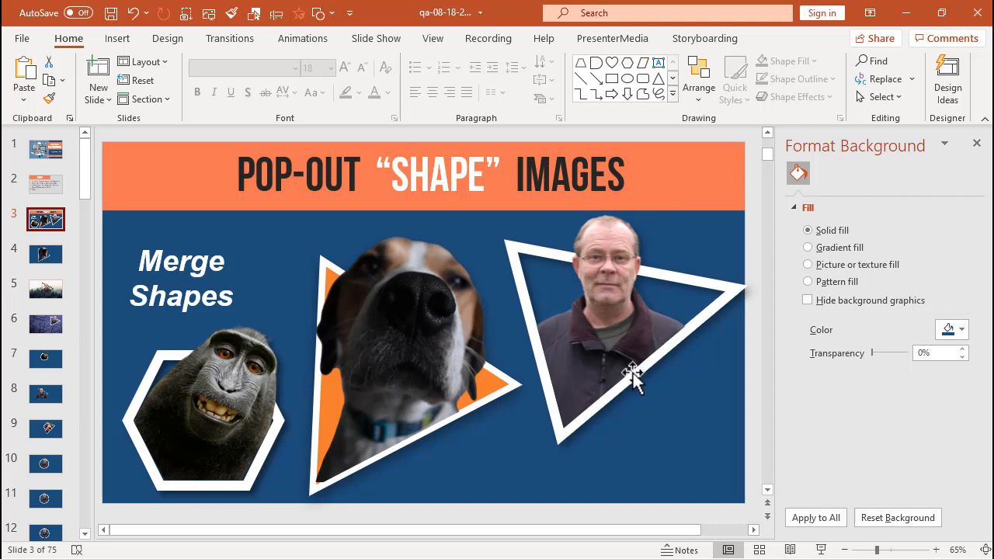
mouse_move(535, 331)
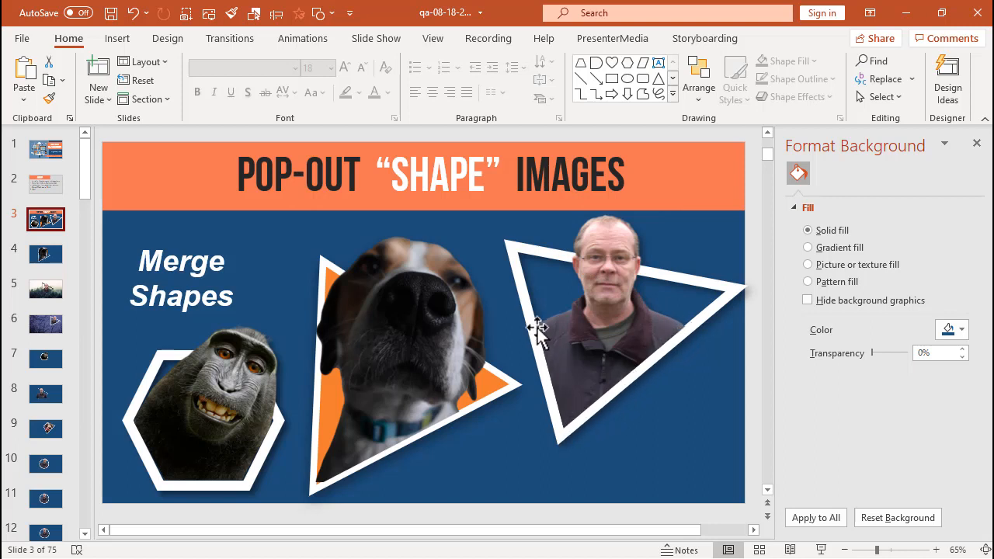
mouse_move(53, 270)
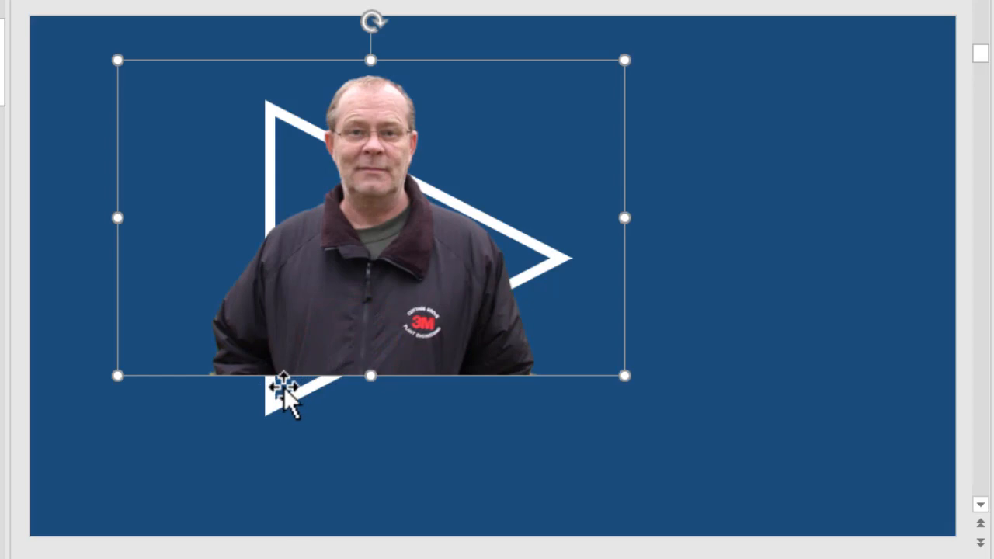
mouse_move(354, 342)
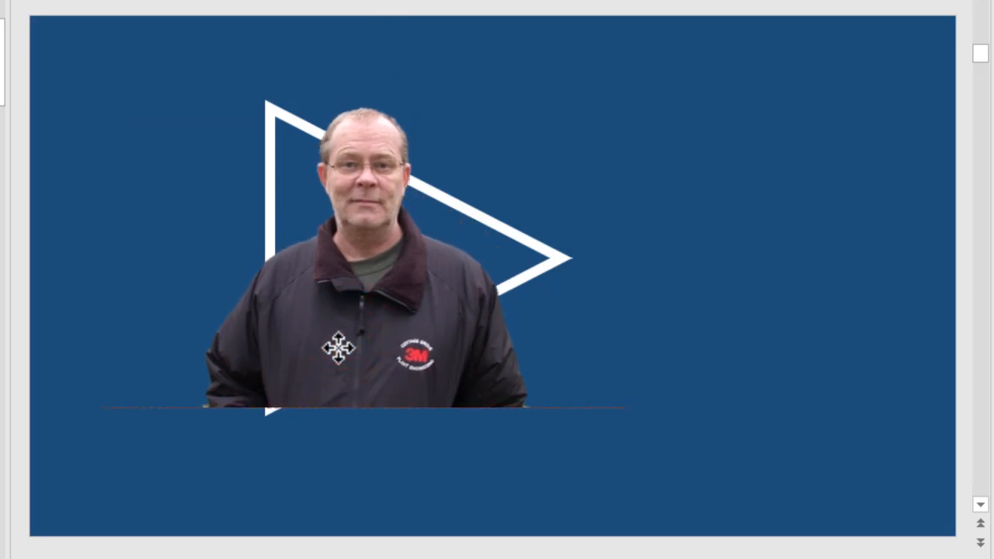
Step: Position the man's photo over the triangle and tilt it slightly
click(342, 280)
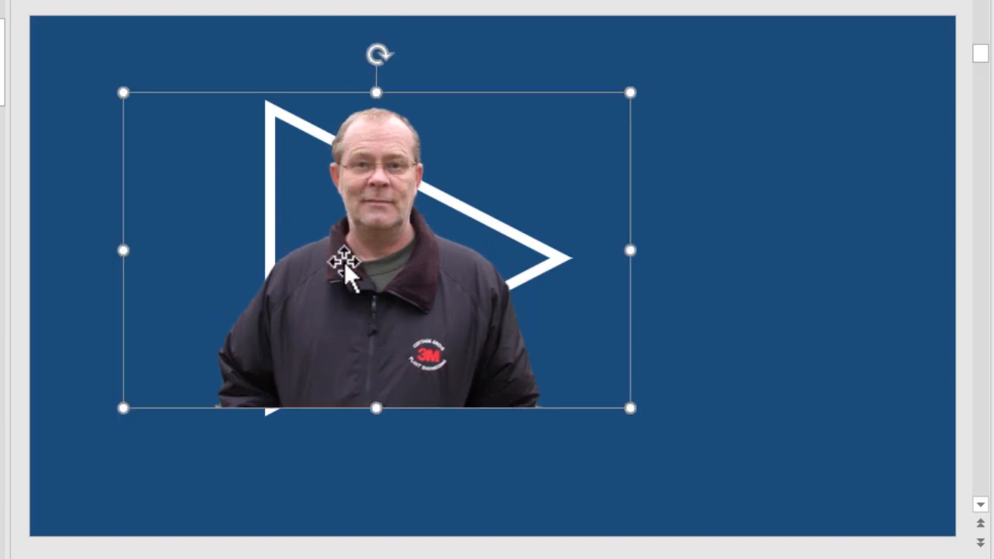
mouse_move(369, 97)
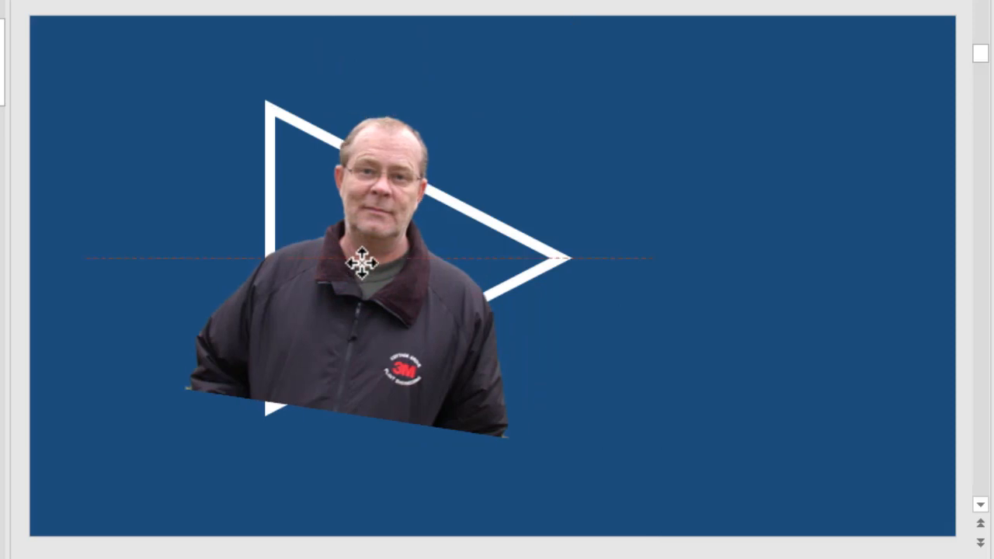
click(361, 268)
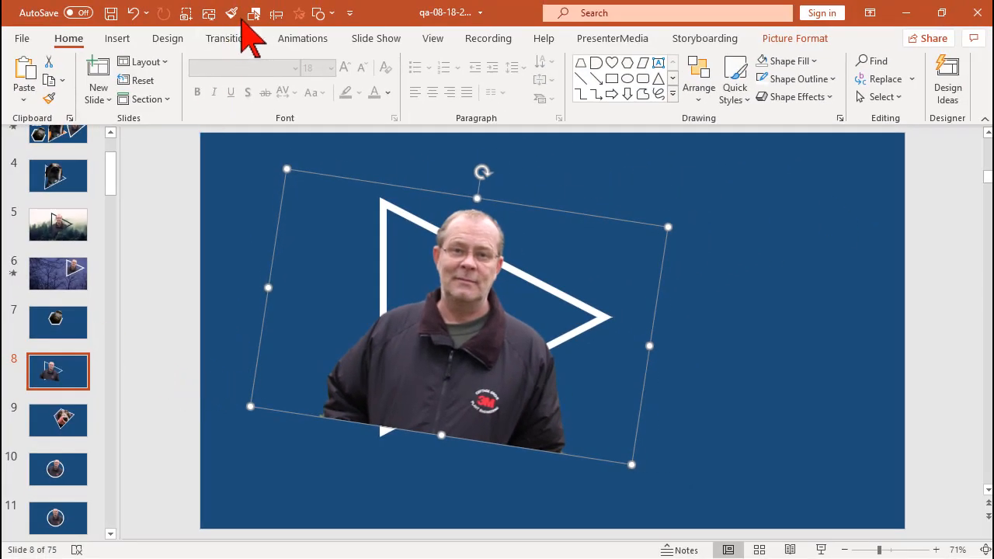
mouse_move(882, 101)
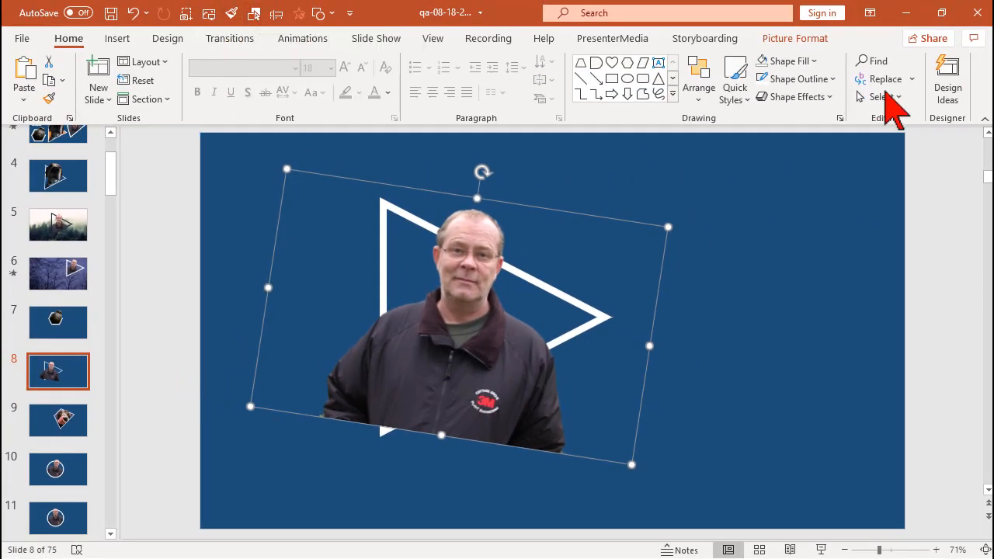
Step: Hide Picture 3 in the Selection Pane, then select the white triangle outline
click(882, 97)
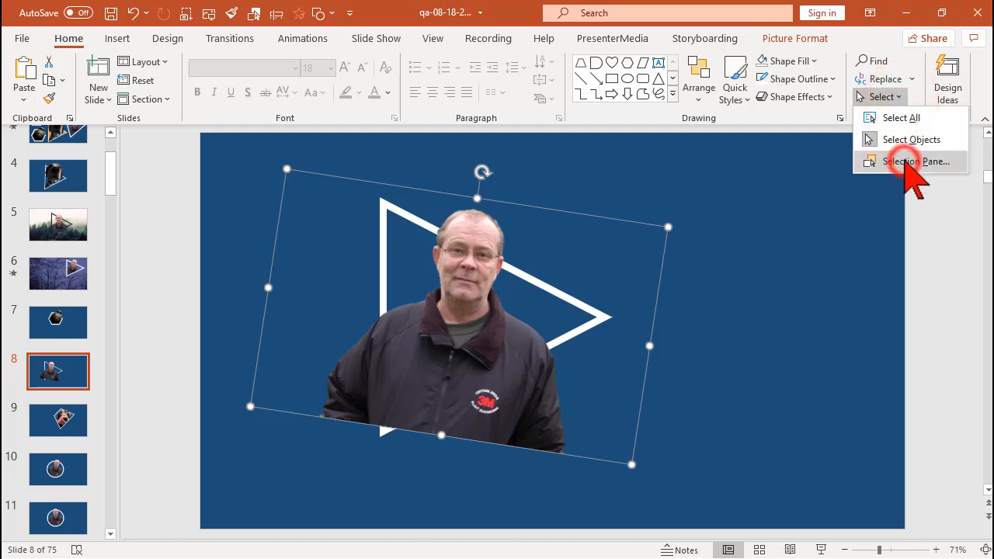
click(910, 161)
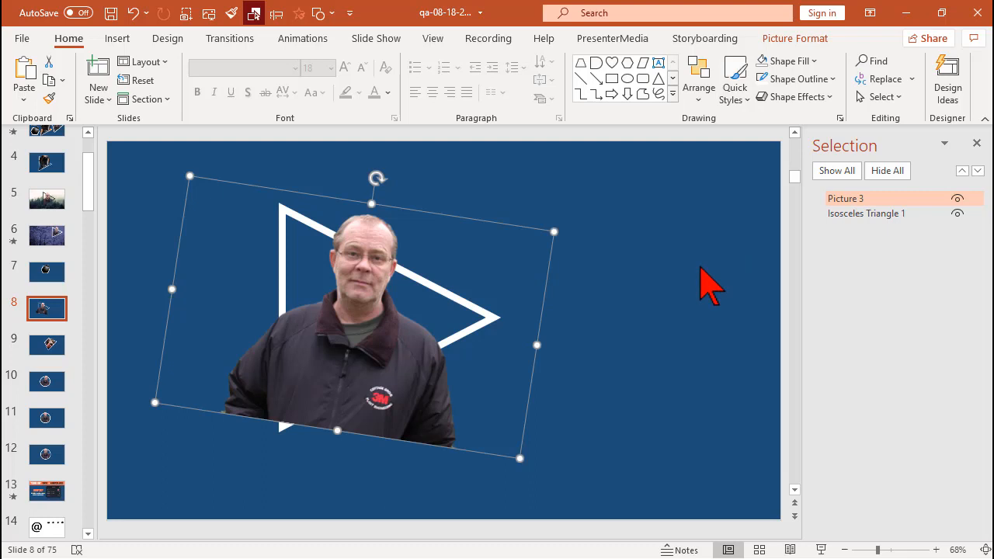
mouse_move(957, 198)
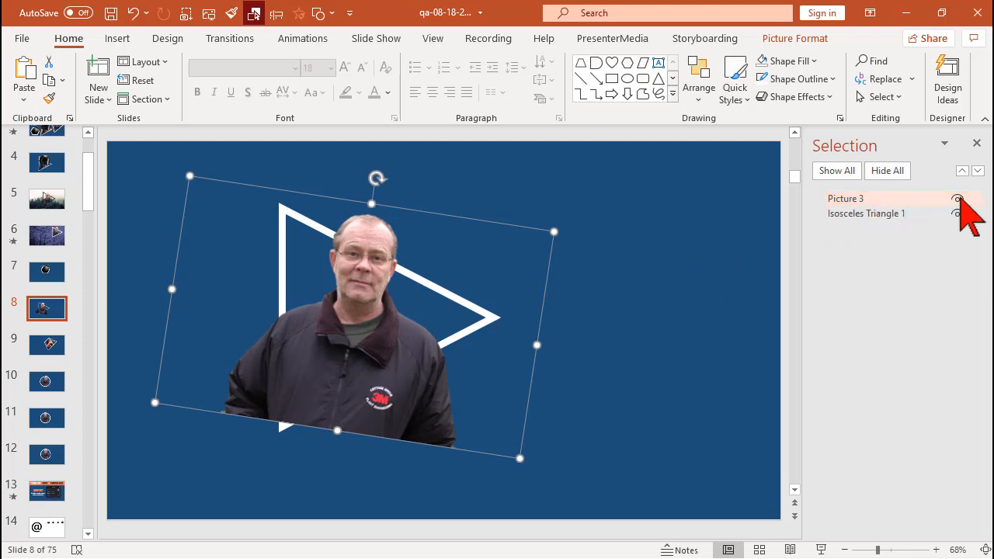
click(956, 199)
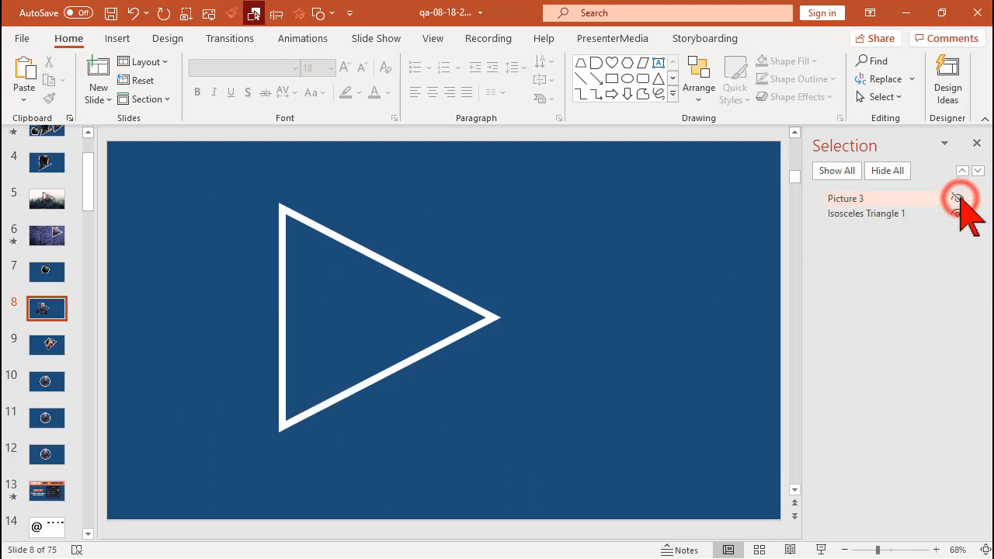
click(957, 198)
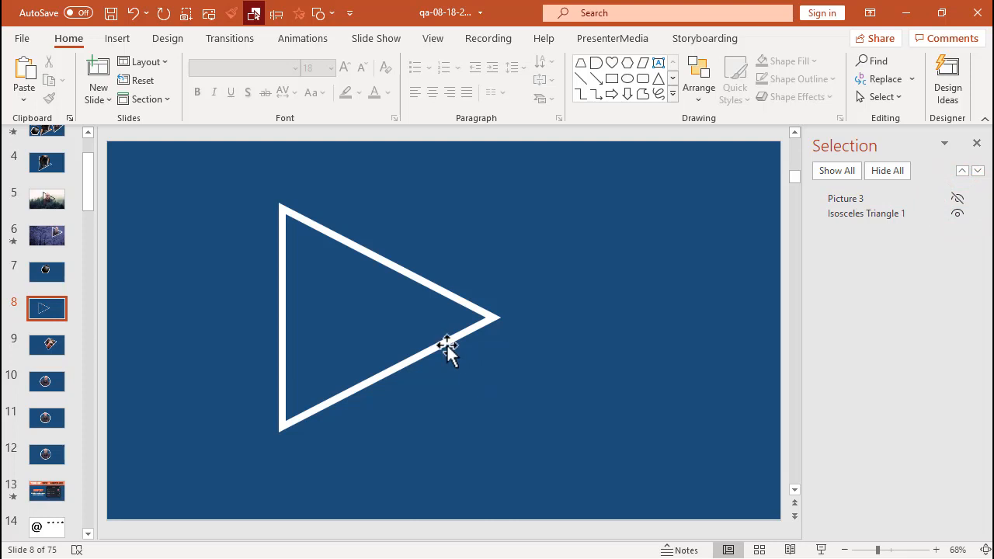
click(445, 347)
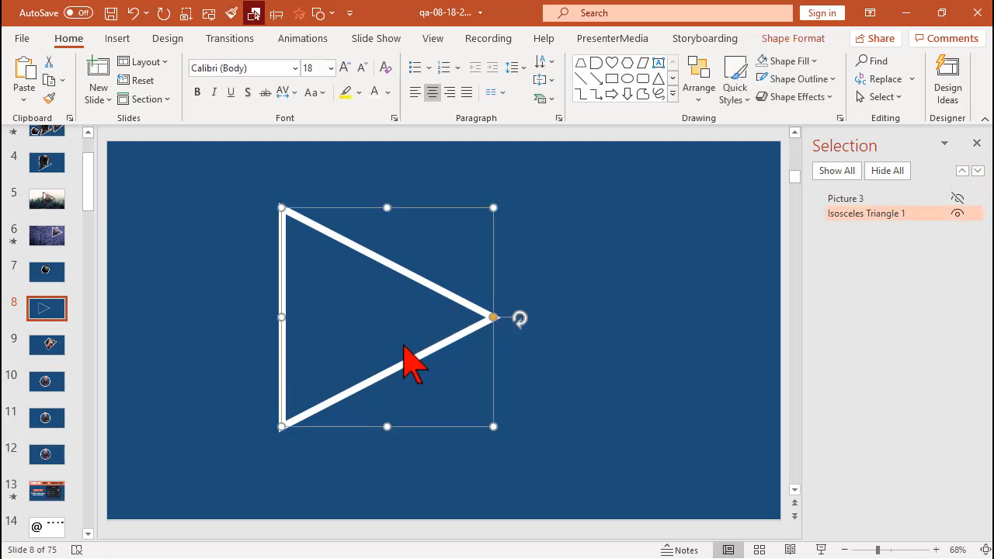
Step: Duplicate the white triangle and give the copy an orange outline
key(Ctrl+d)
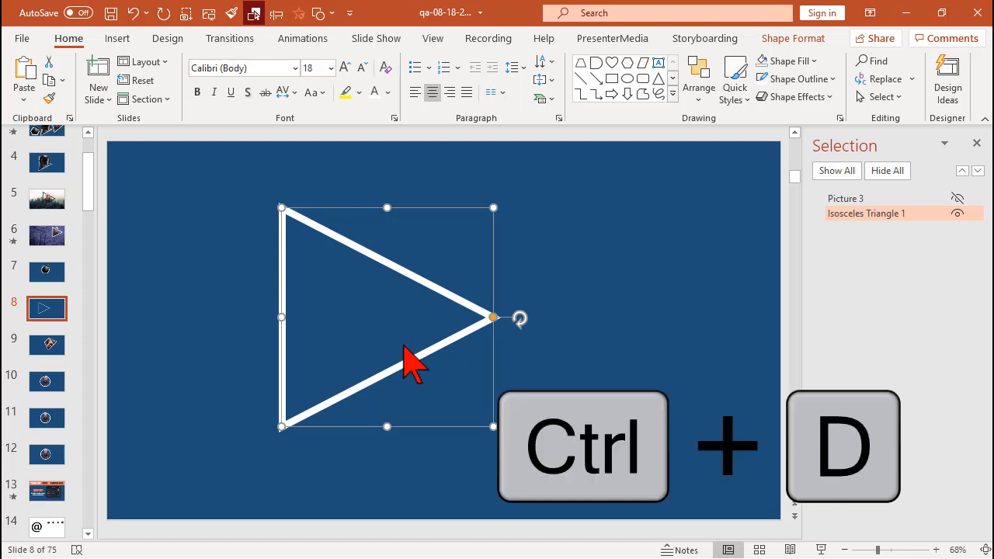
key(ctrl+d)
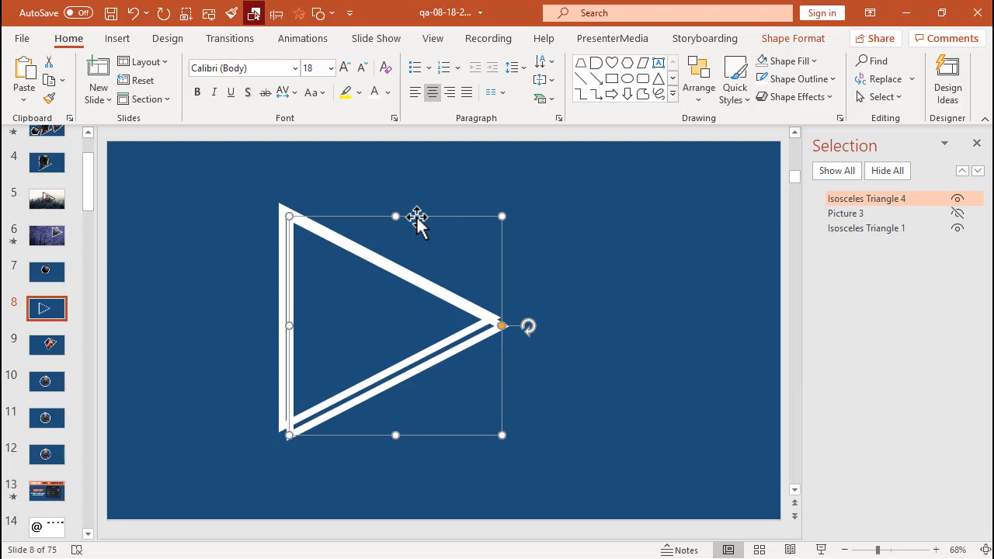
click(793, 38)
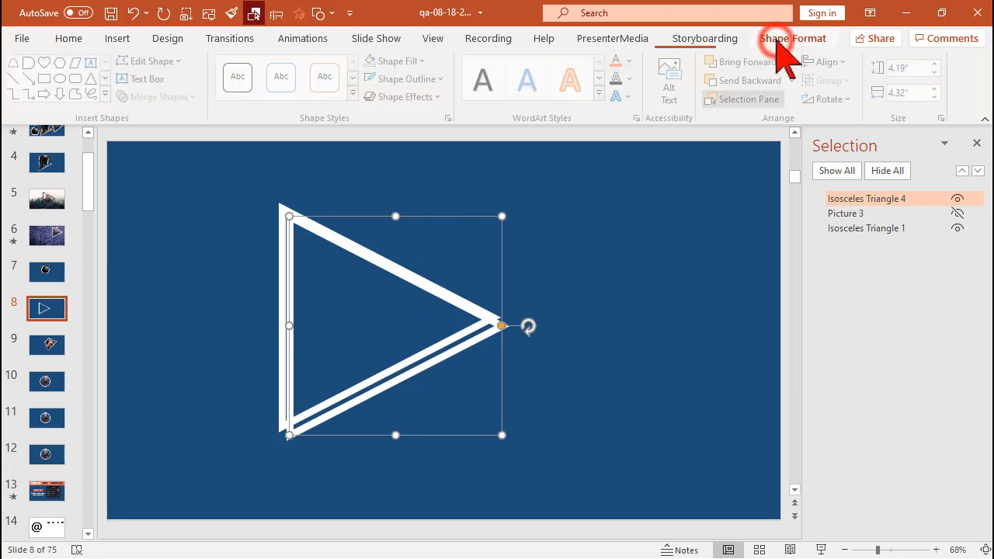
click(794, 38)
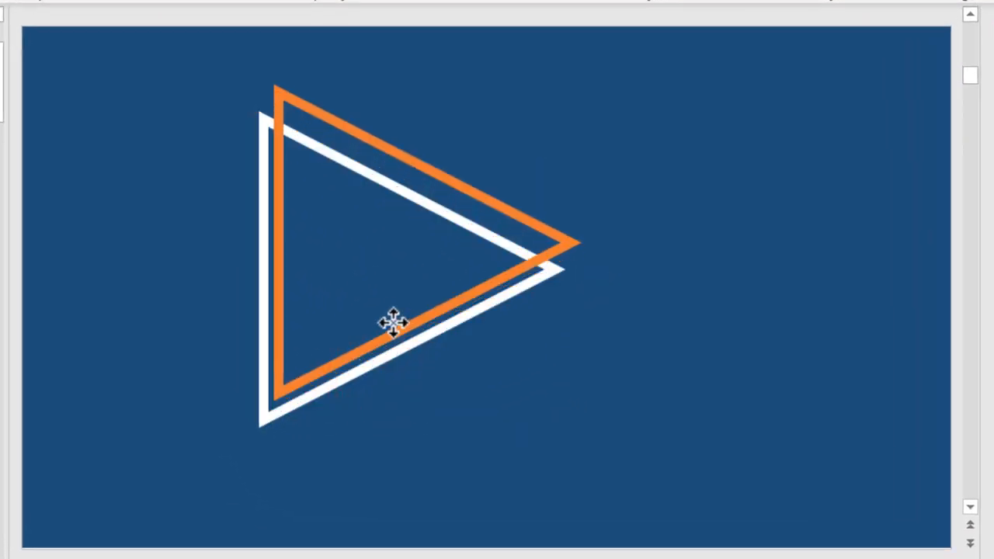
Step: Line up the orange triangle copy over the white original
drag(392, 322, 400, 330)
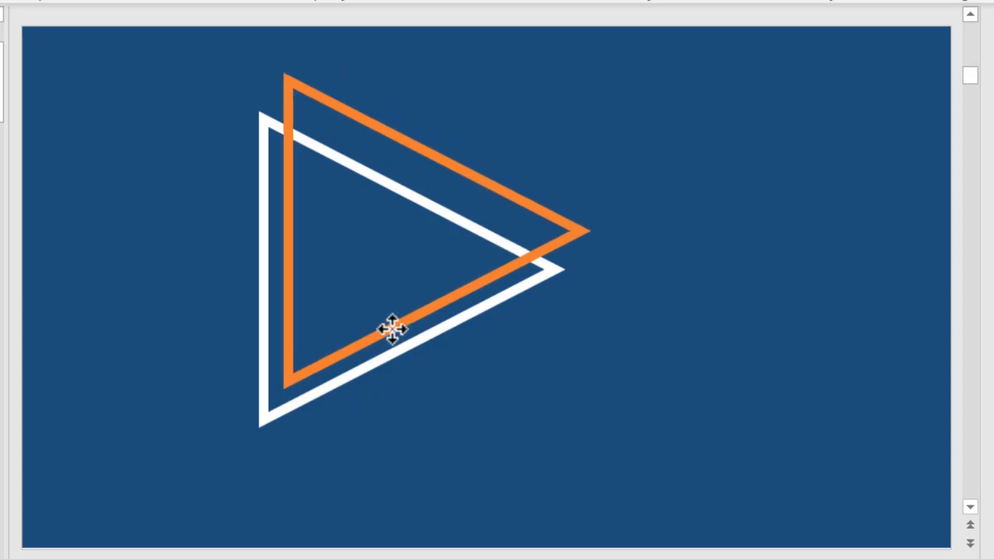
drag(392, 327, 378, 352)
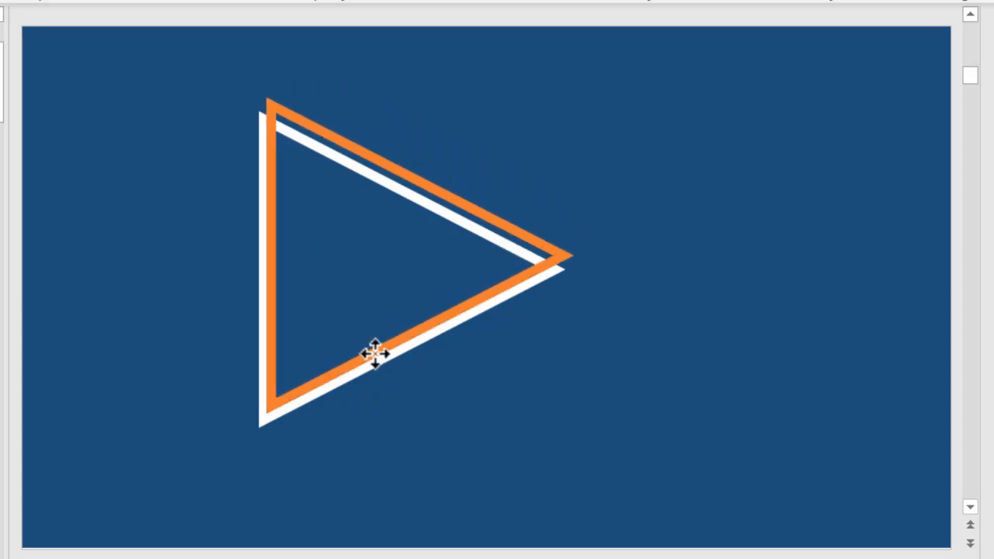
click(378, 355)
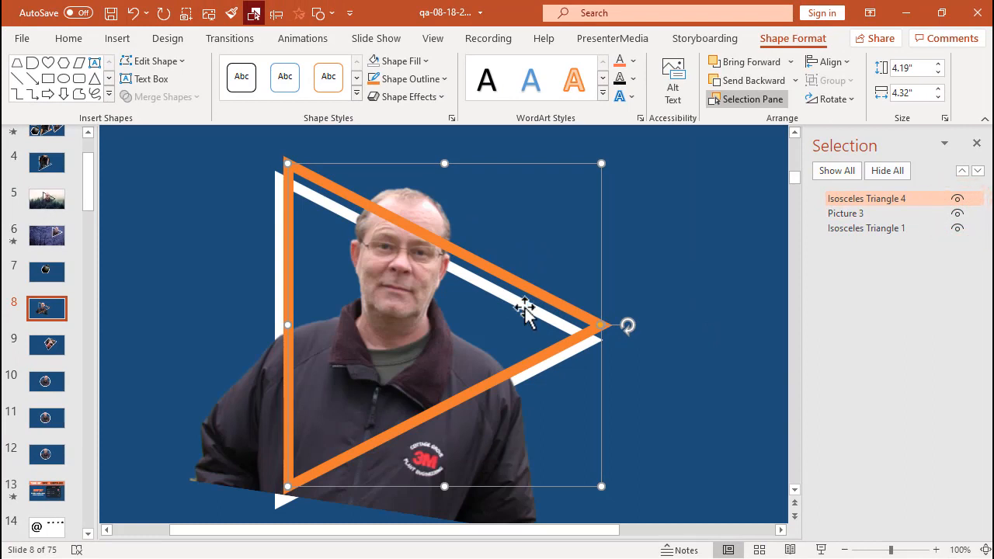
mouse_move(523, 290)
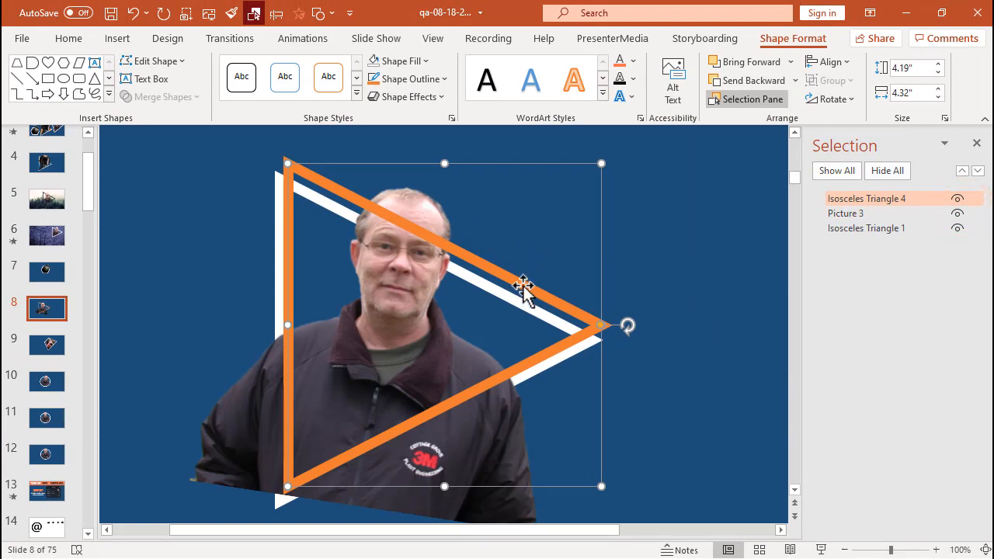
mouse_move(473, 260)
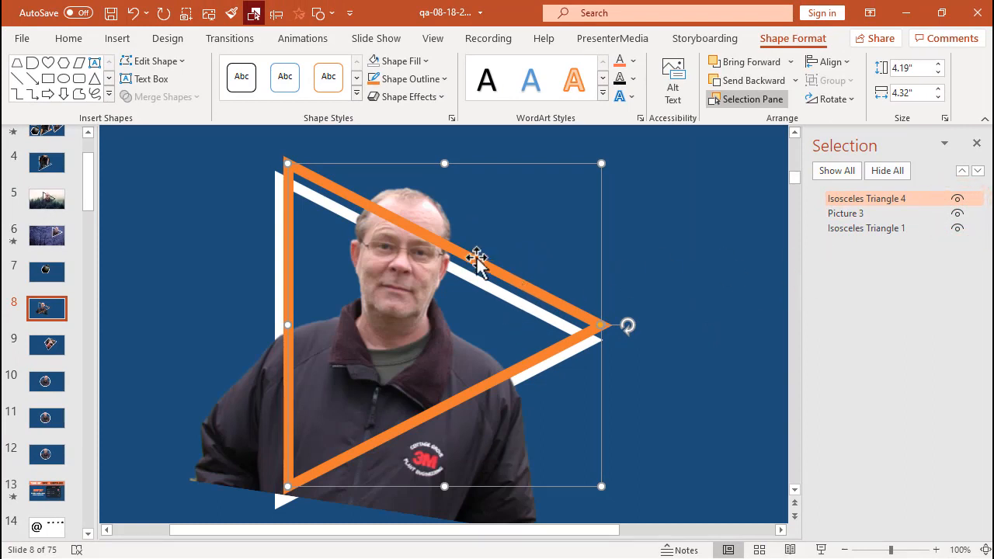
mouse_move(479, 271)
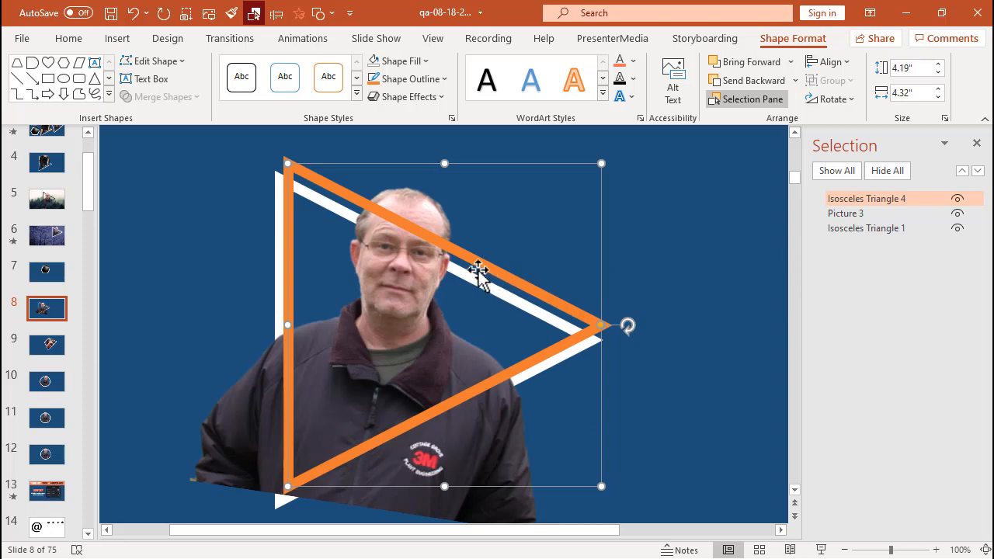
mouse_move(376, 236)
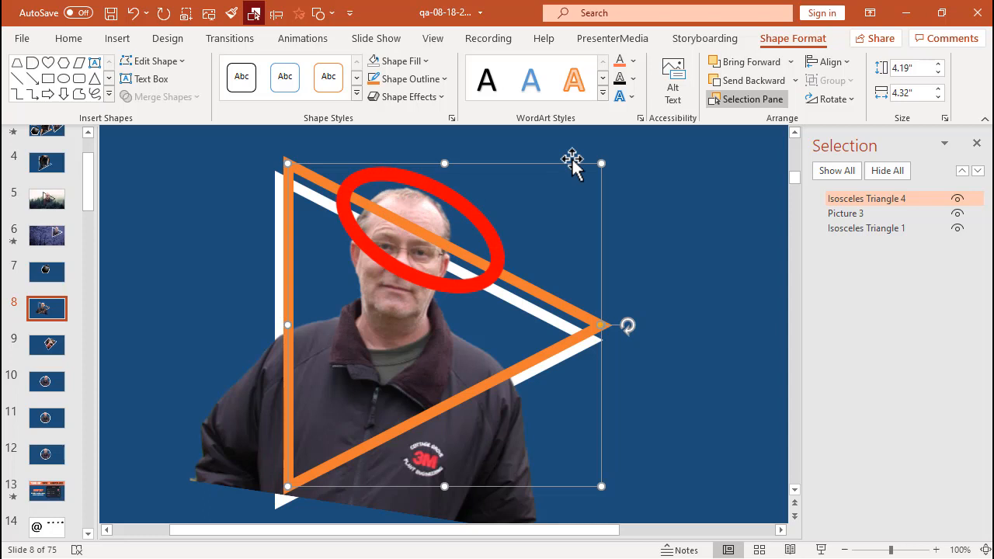
Step: Enlarge the orange triangle to about 4.9 by 5.1 inches over the photo
key(shift)
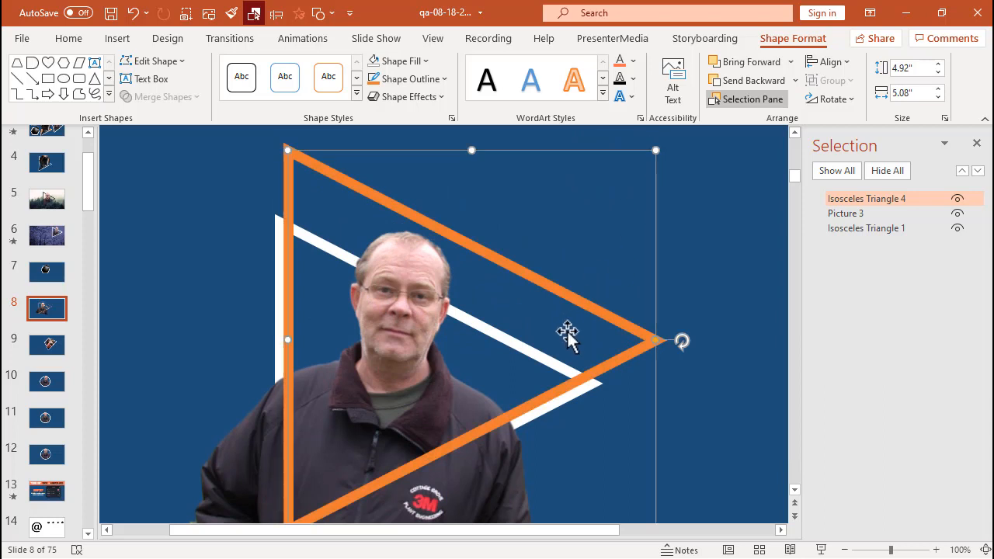
mouse_move(417, 300)
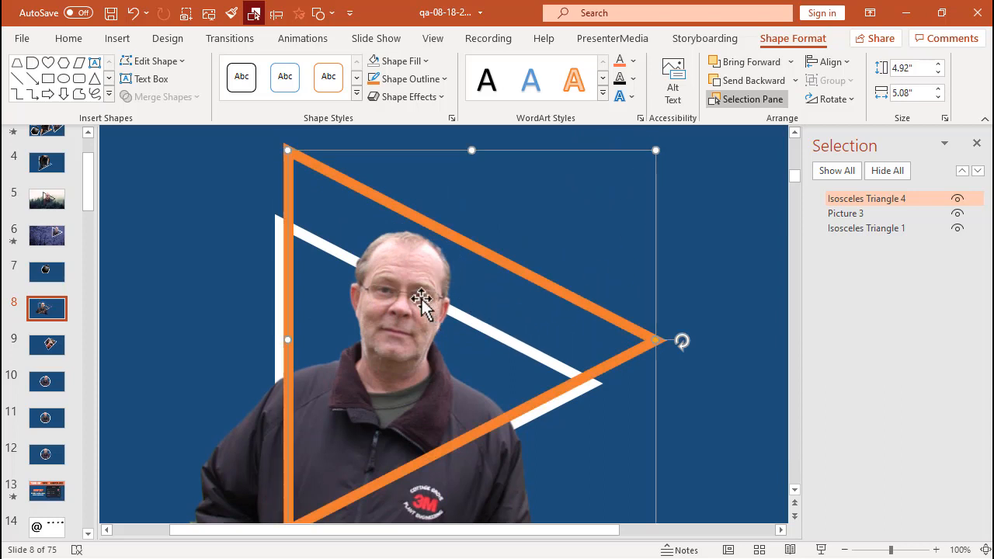
mouse_move(300, 165)
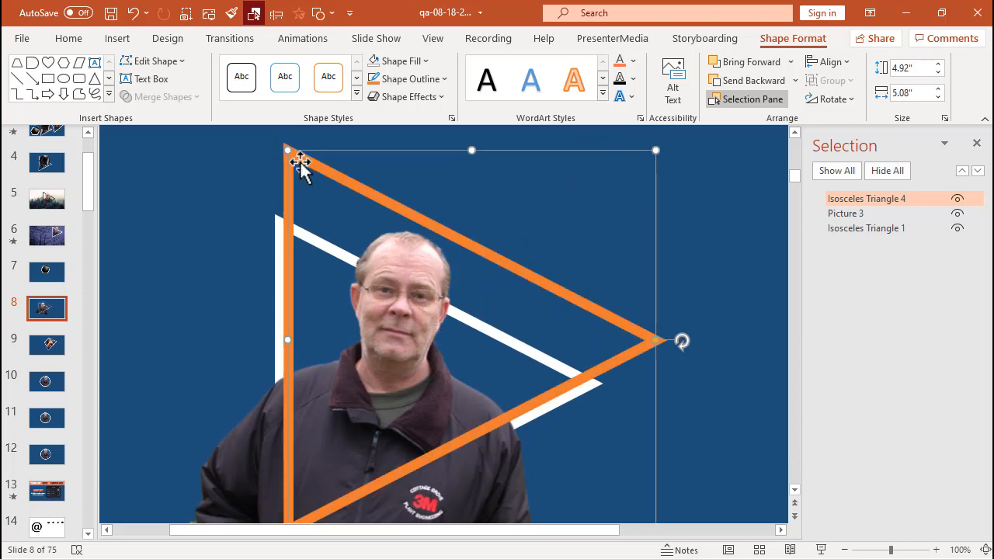
mouse_move(623, 348)
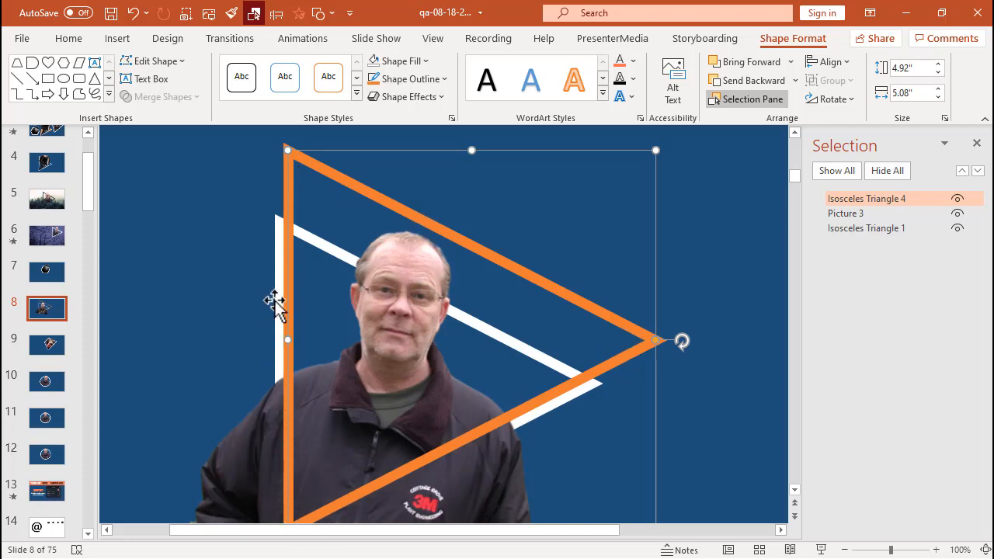
mouse_move(575, 334)
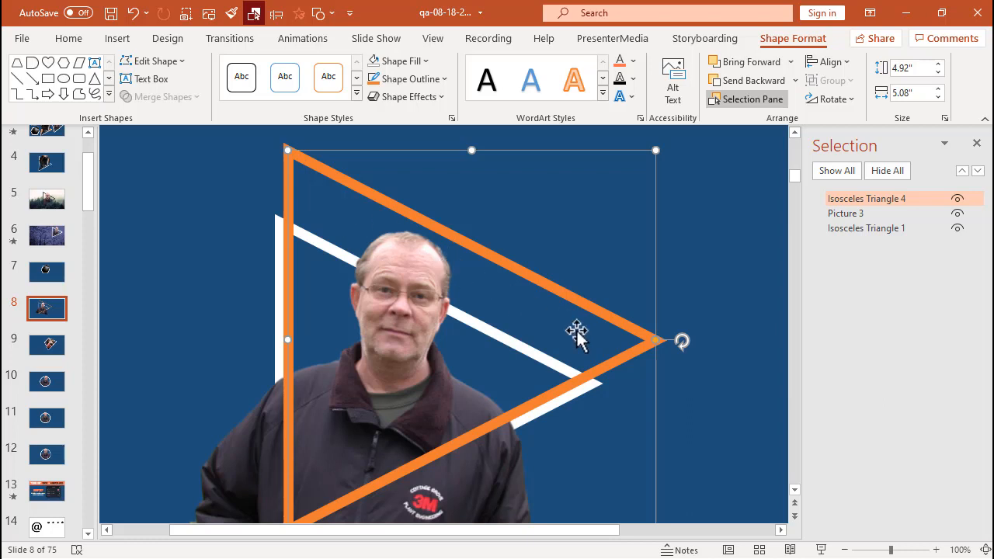
mouse_move(728, 329)
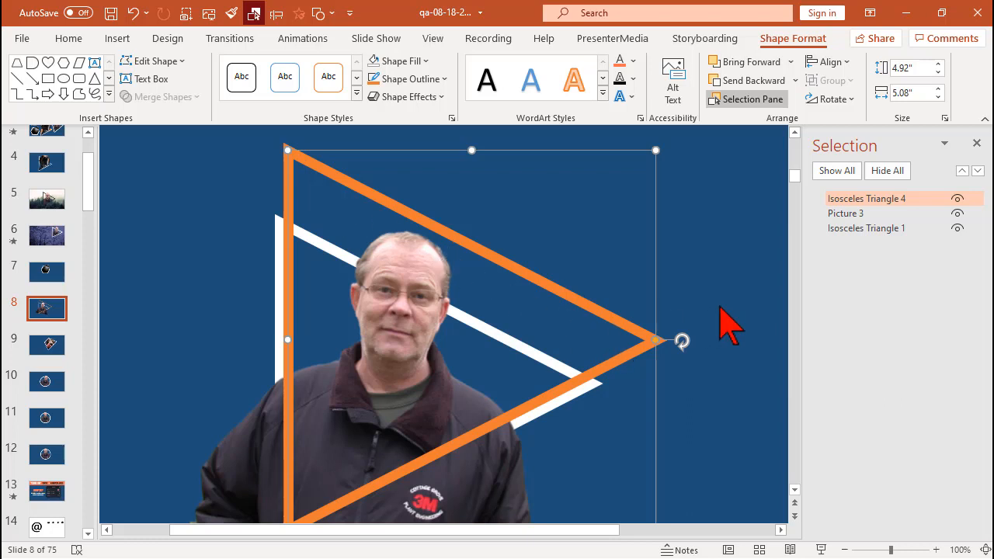
mouse_move(753, 357)
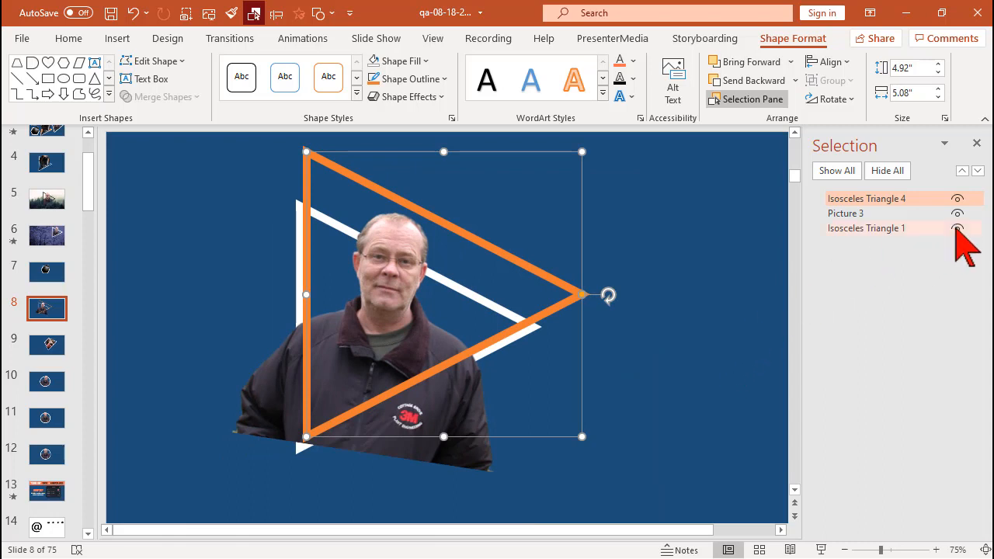
Step: Hide Isosceles Triangle 1, then select Picture 3 together with Isosceles Triangle 4
click(956, 228)
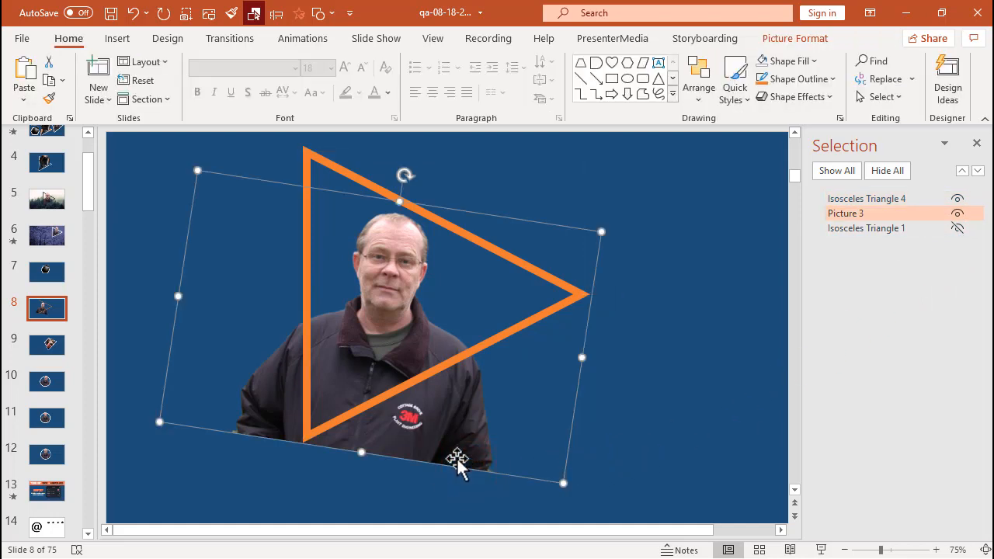
key(shift)
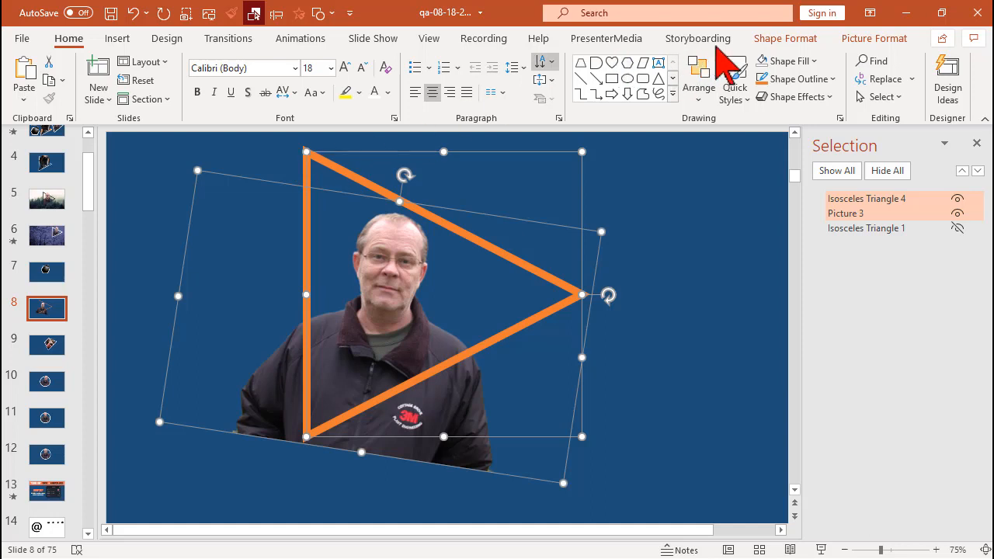
Step: Intersect the photo with the orange triangle using Shape Format's Merge Shapes
click(786, 38)
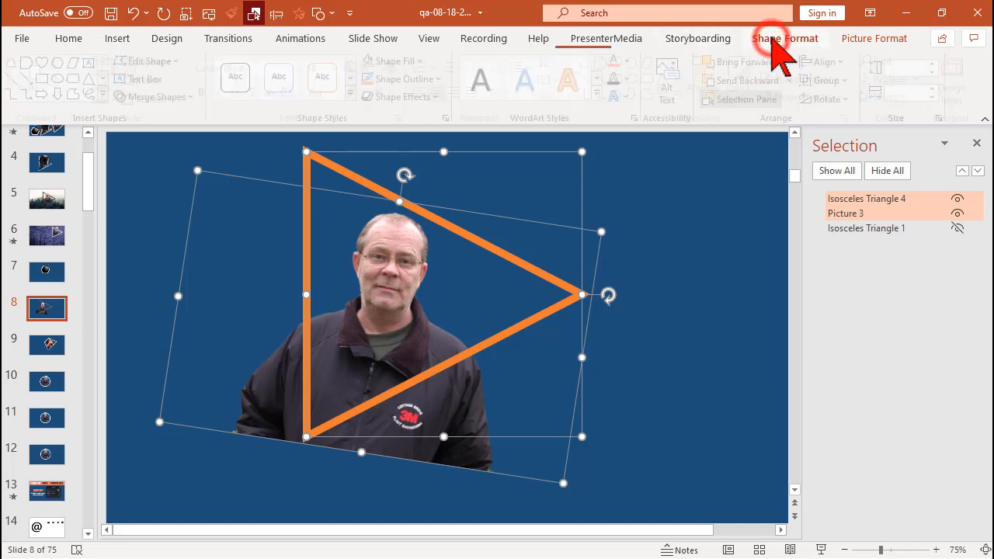
click(786, 38)
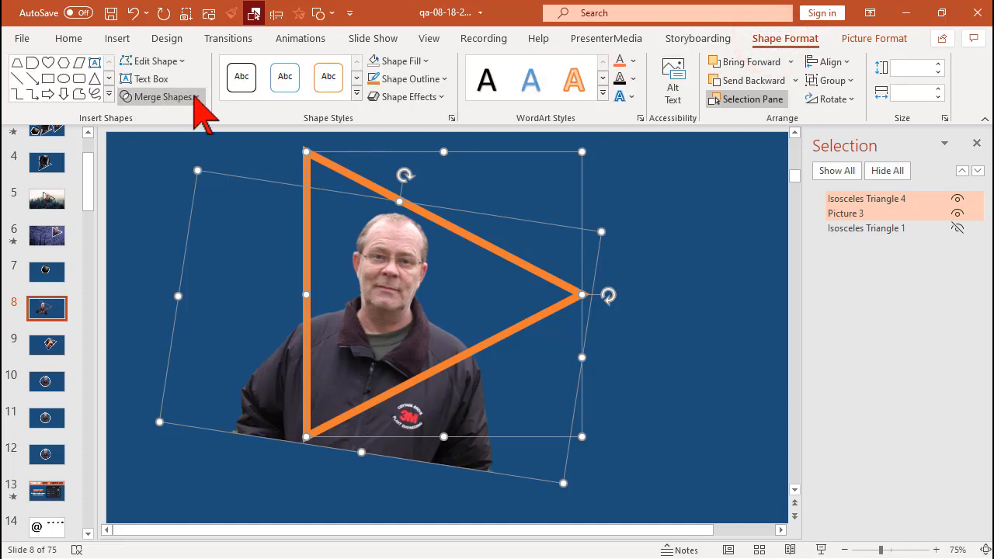
click(163, 96)
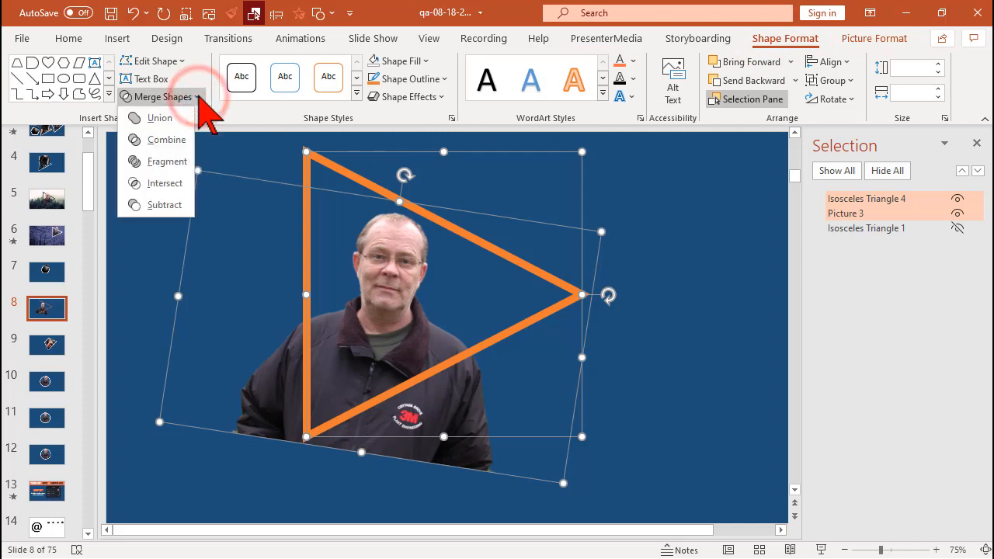
click(164, 183)
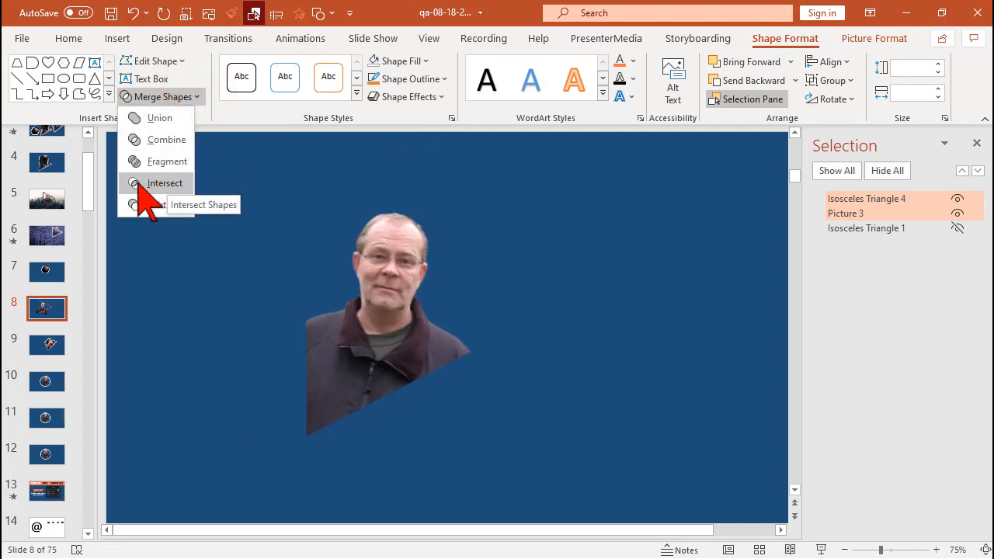
click(164, 182)
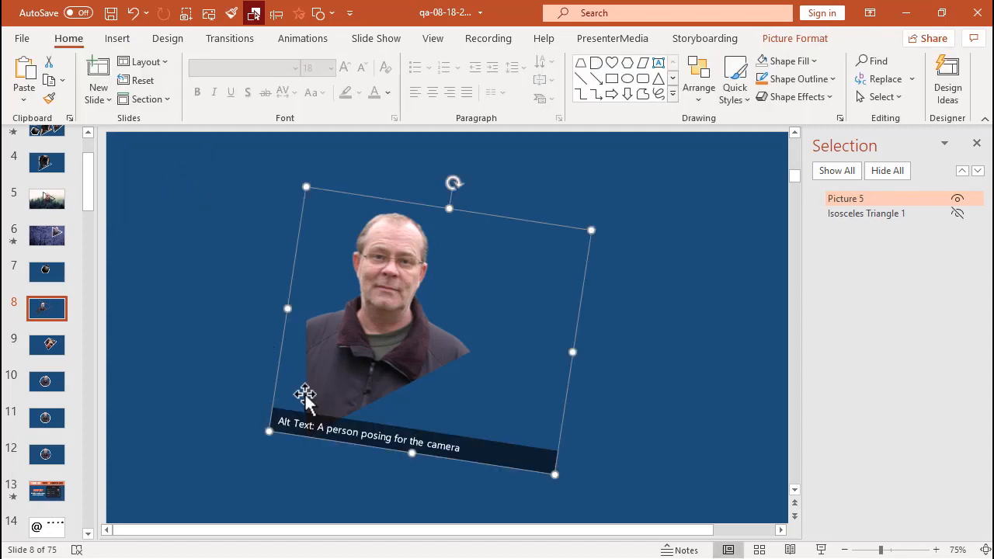
mouse_move(303, 373)
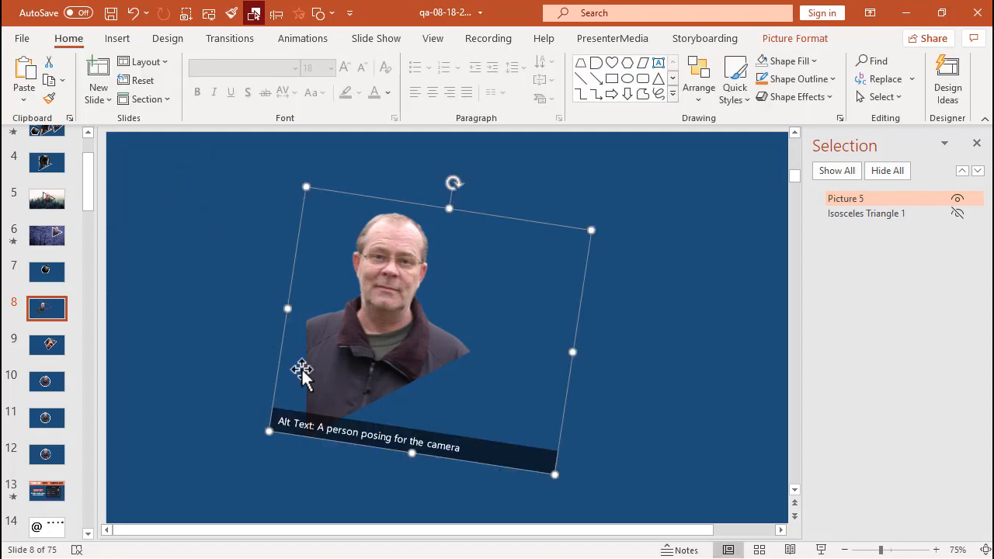
Step: Undo the earlier crop and redo Merge Shapes Intersect on the photo and triangle
click(133, 13)
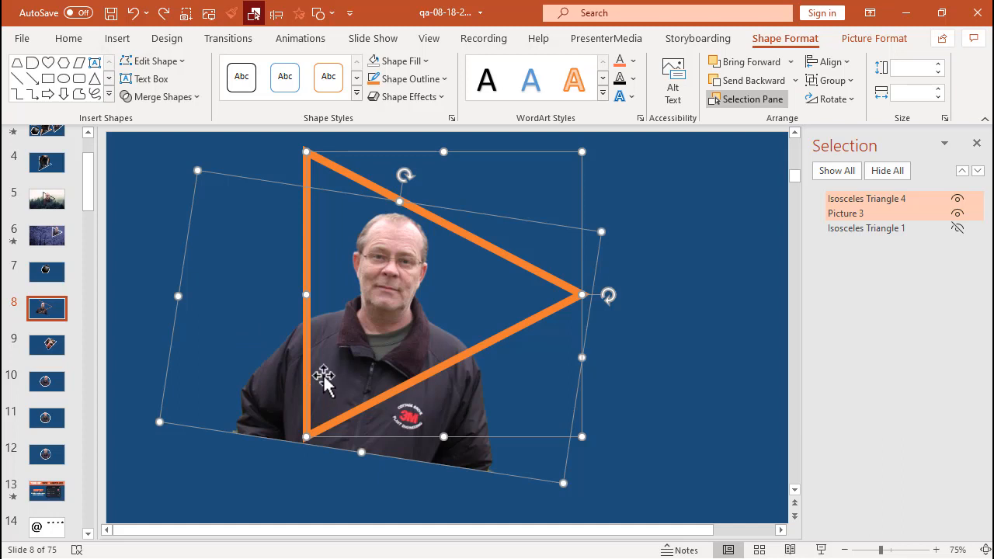
mouse_move(363, 296)
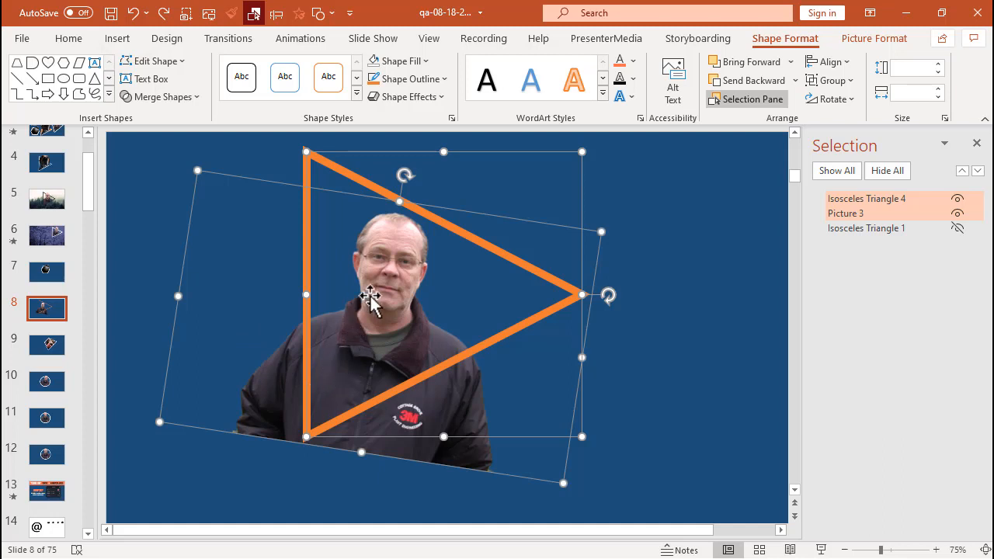
mouse_move(315, 159)
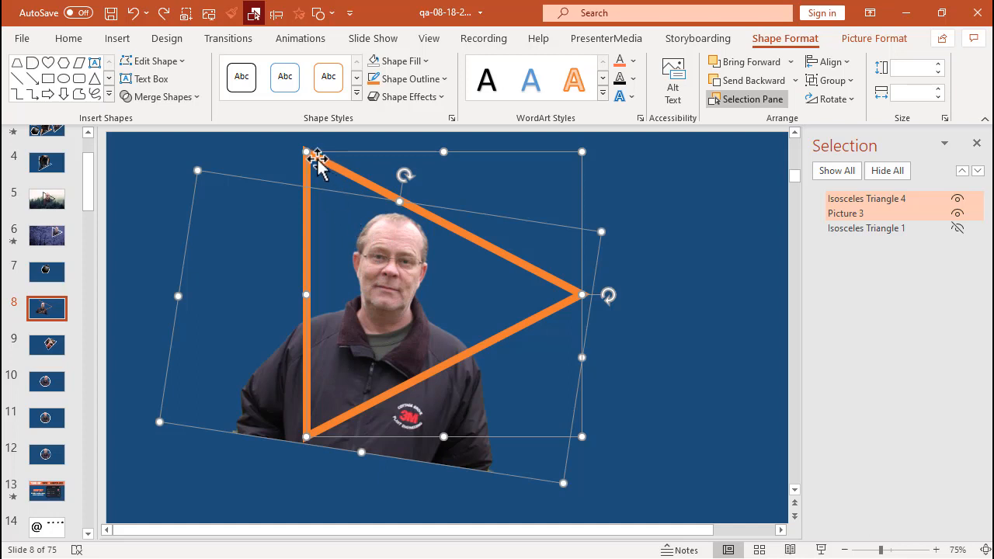
mouse_move(583, 295)
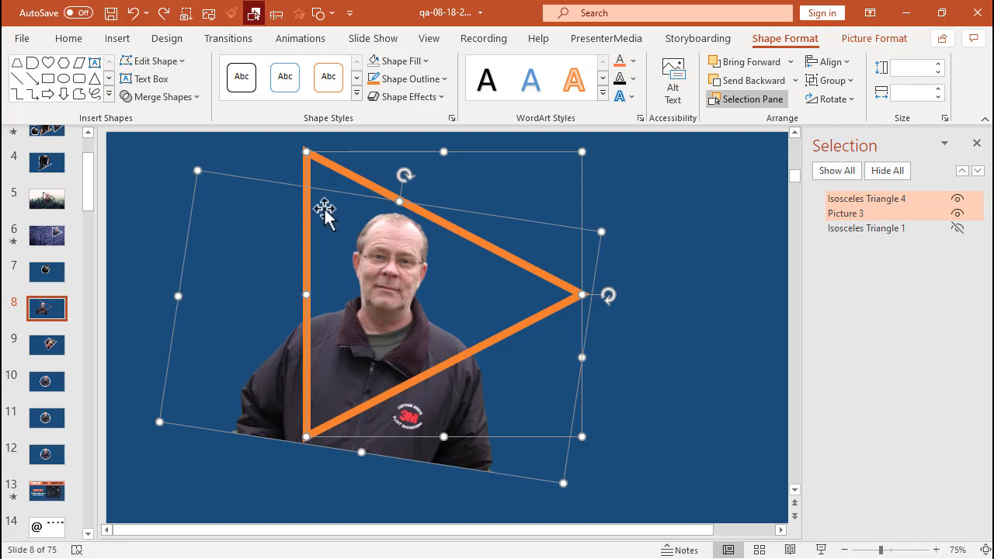
mouse_move(504, 280)
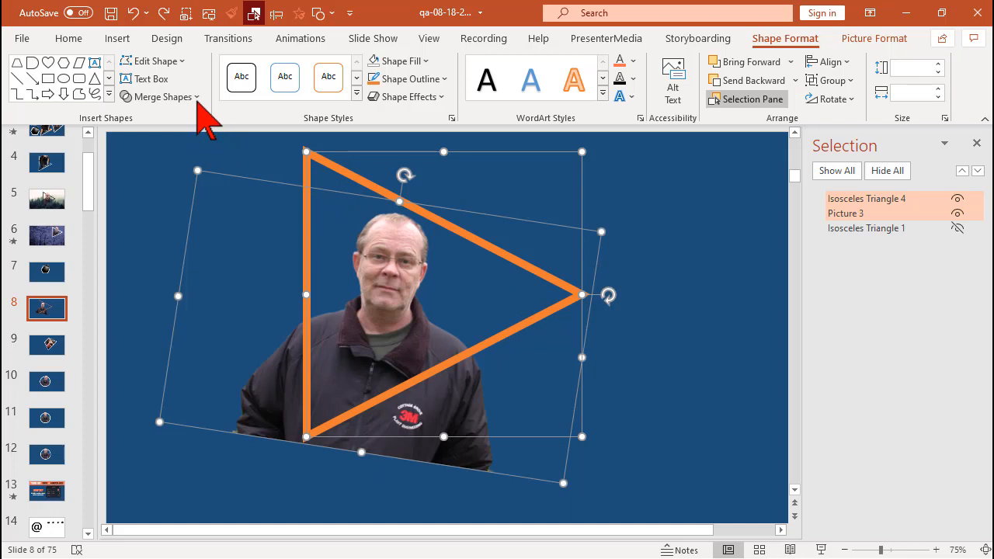
click(159, 96)
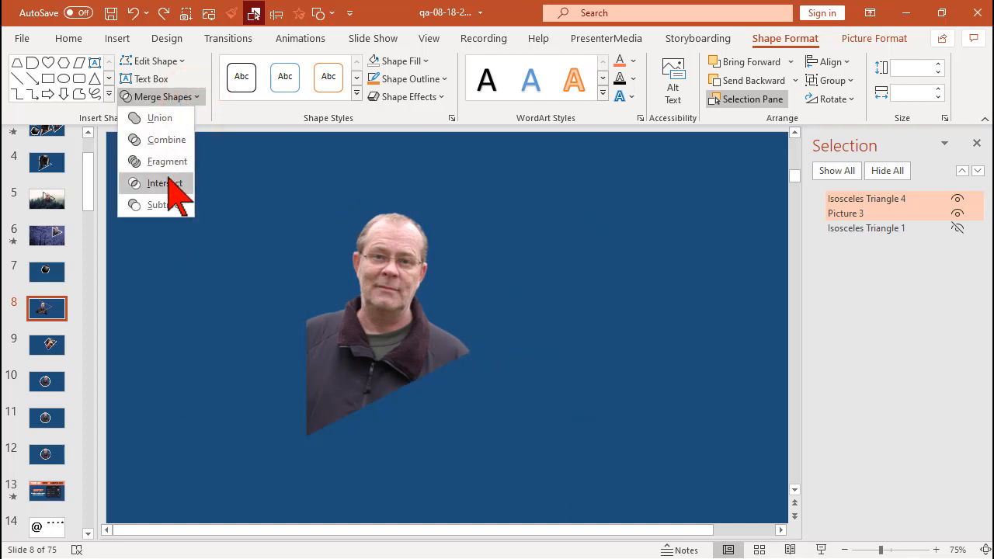
click(164, 182)
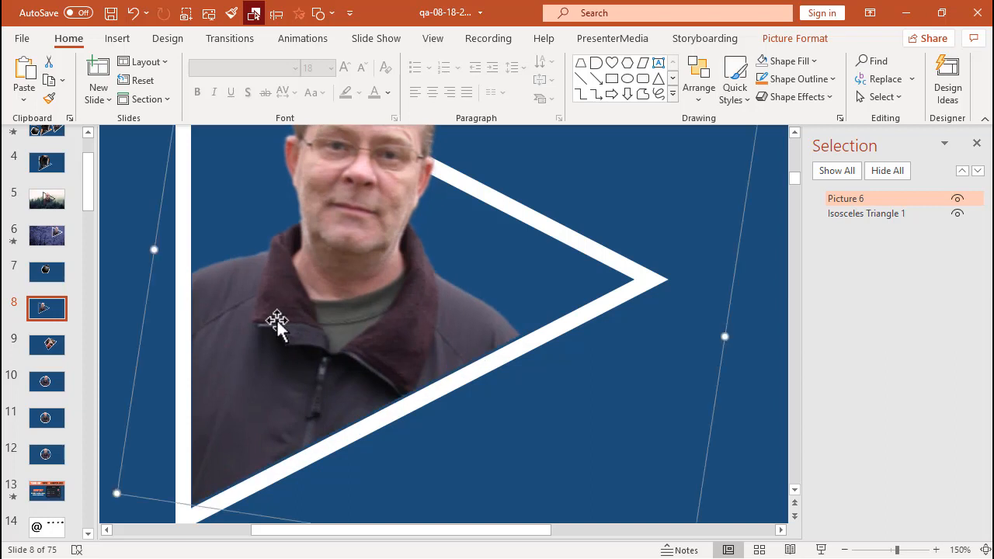
mouse_move(507, 342)
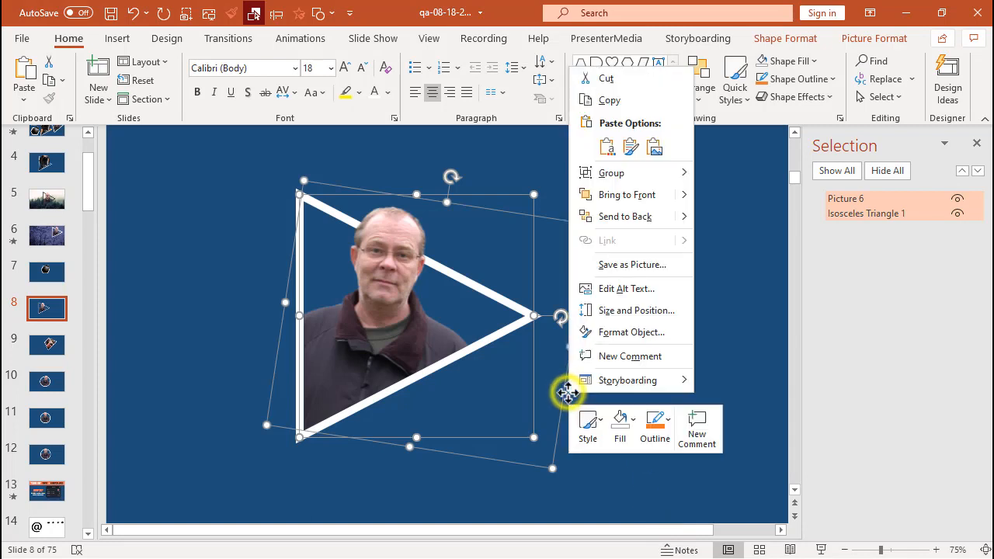
mouse_move(627, 172)
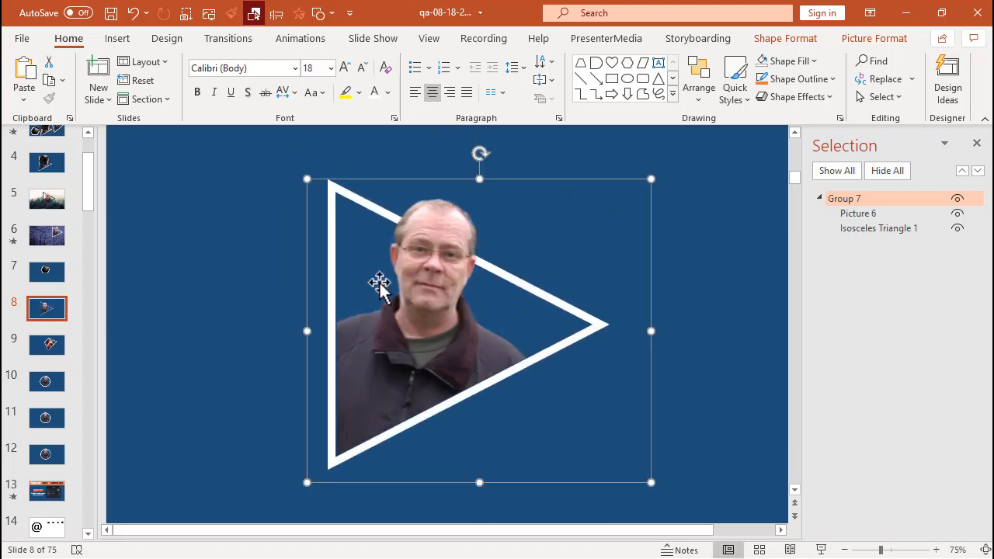
mouse_move(372, 268)
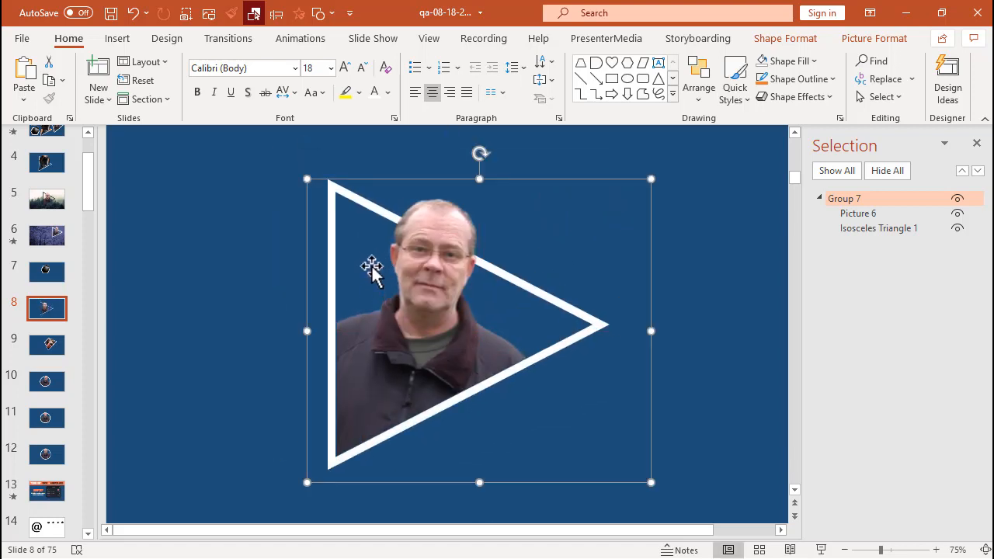
mouse_move(361, 255)
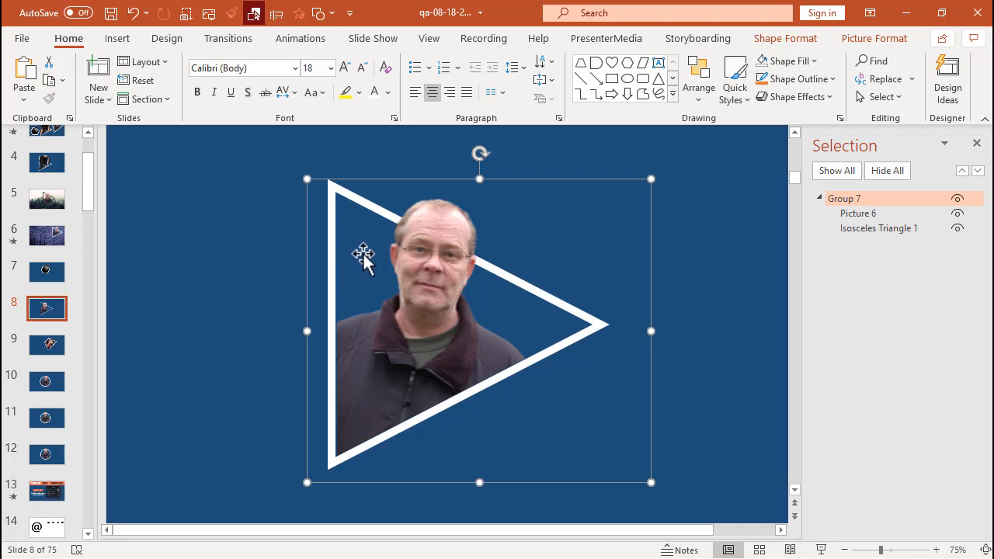
mouse_move(115, 288)
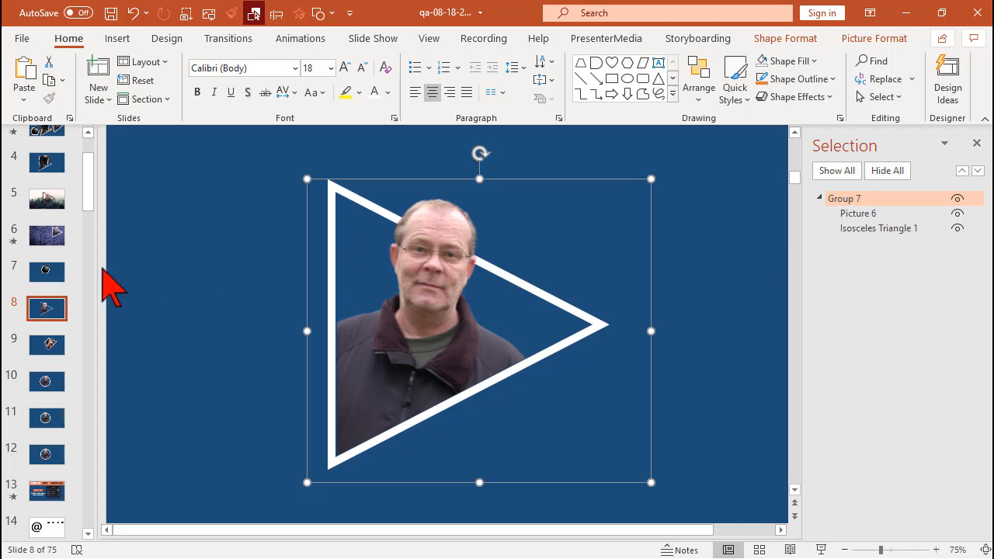
Step: Group Picture 6 with Isosceles Triangle 1 from the right-click menu
right_click(353, 340)
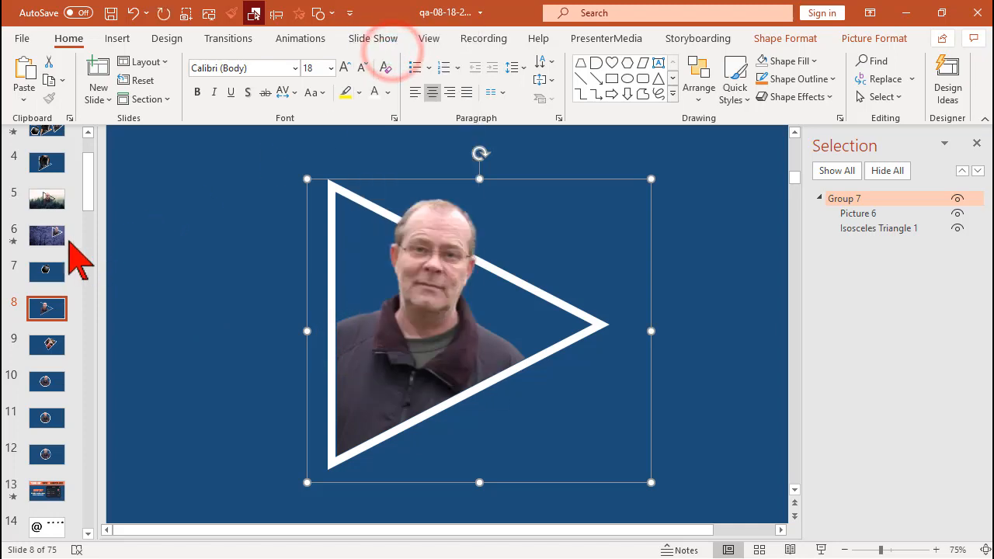
Step: Paste the grouped triangle portrait onto tree-background slide 6, then go back to slide 8
click(45, 234)
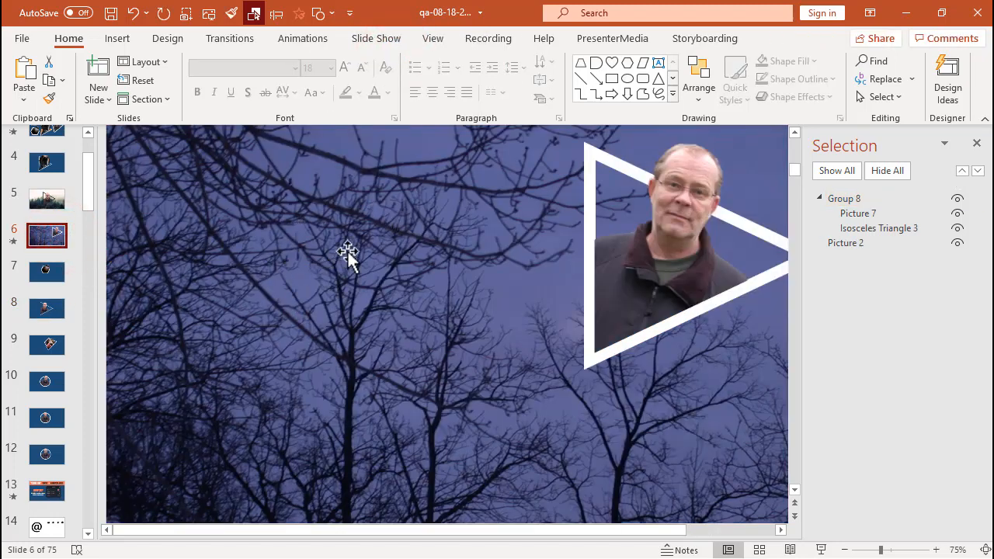
mouse_move(277, 271)
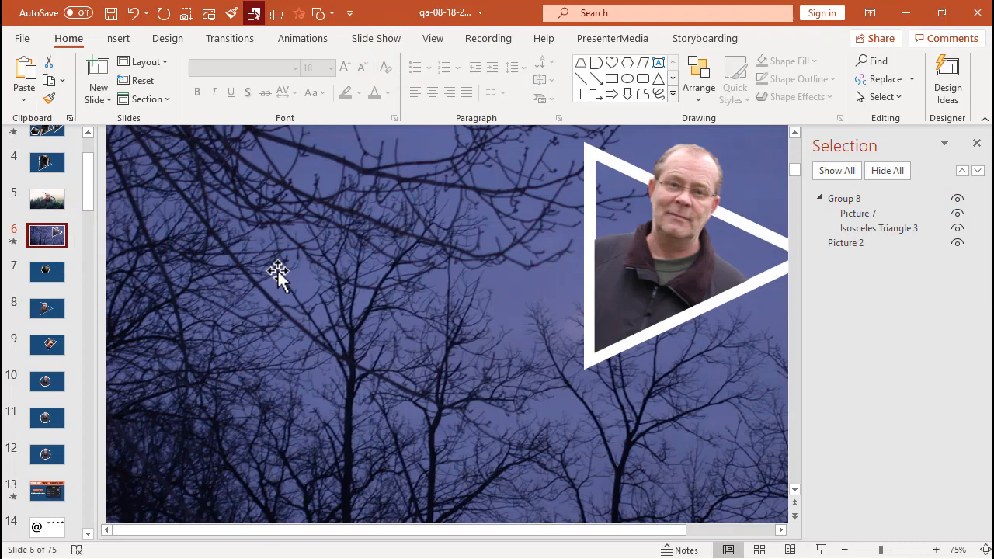
right_click(278, 273)
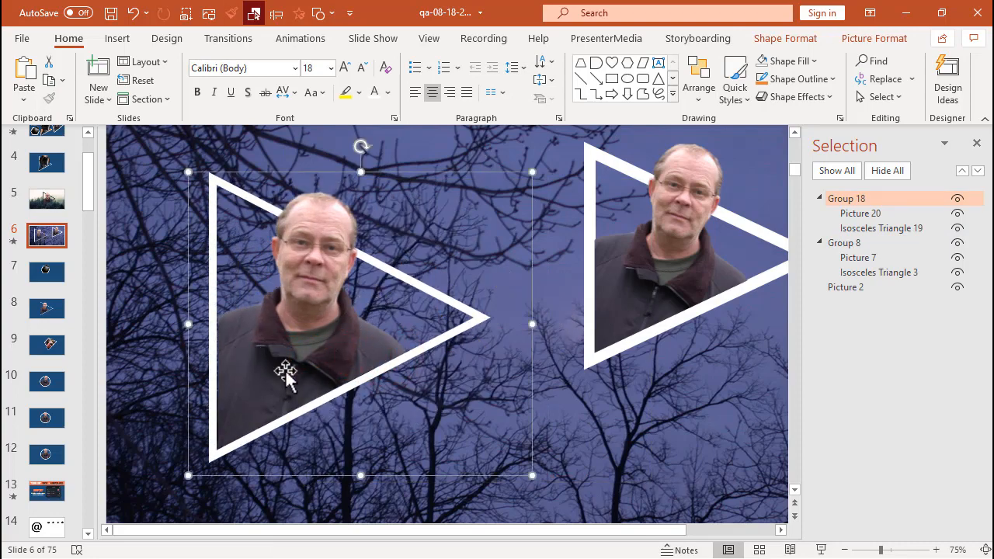
click(46, 306)
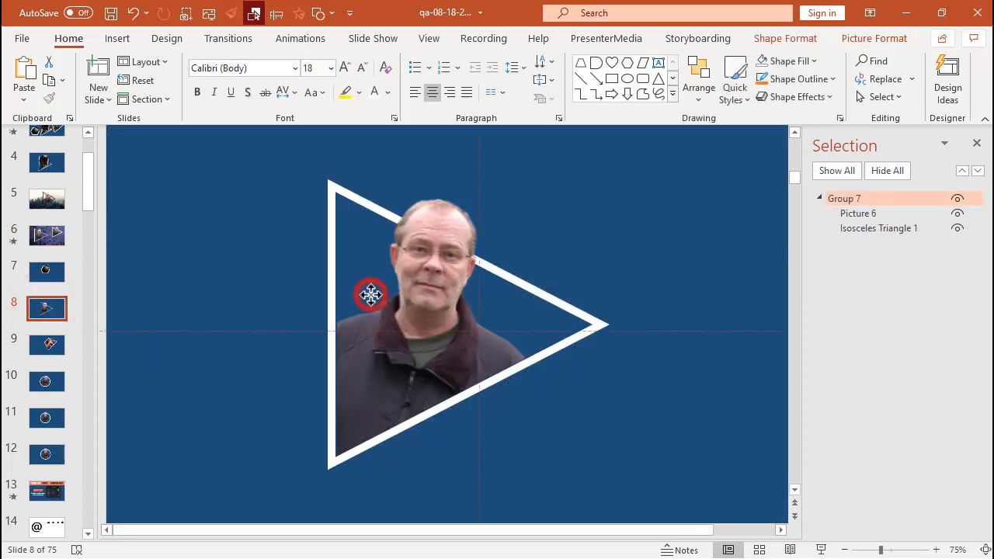
Step: Select Isosceles Triangle 1 within the group and give it an orange shape fill
click(858, 213)
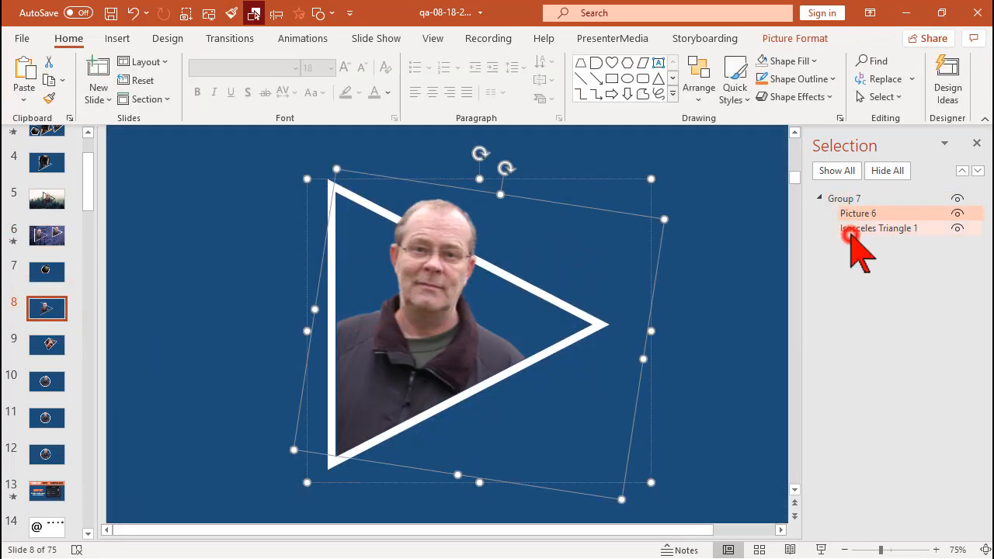
click(879, 228)
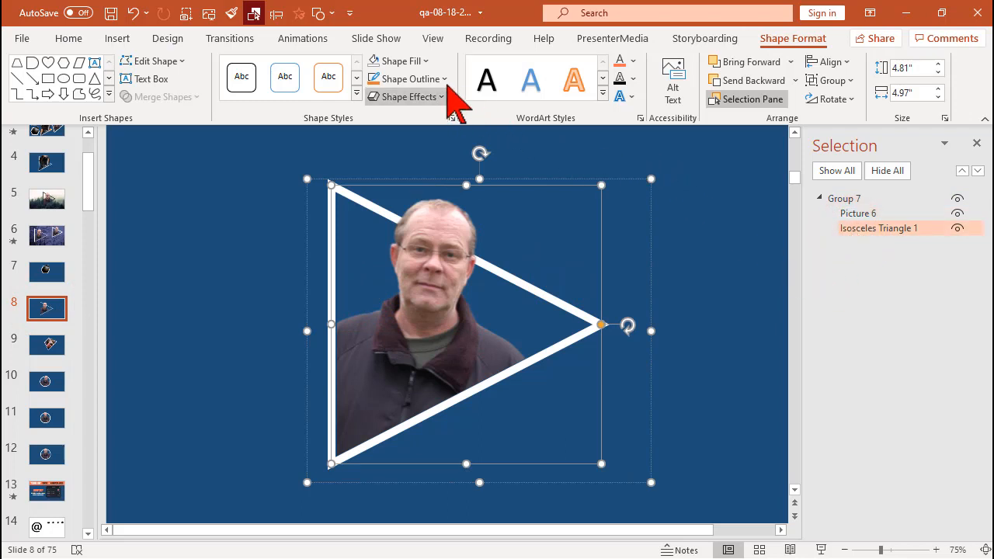
mouse_move(412, 79)
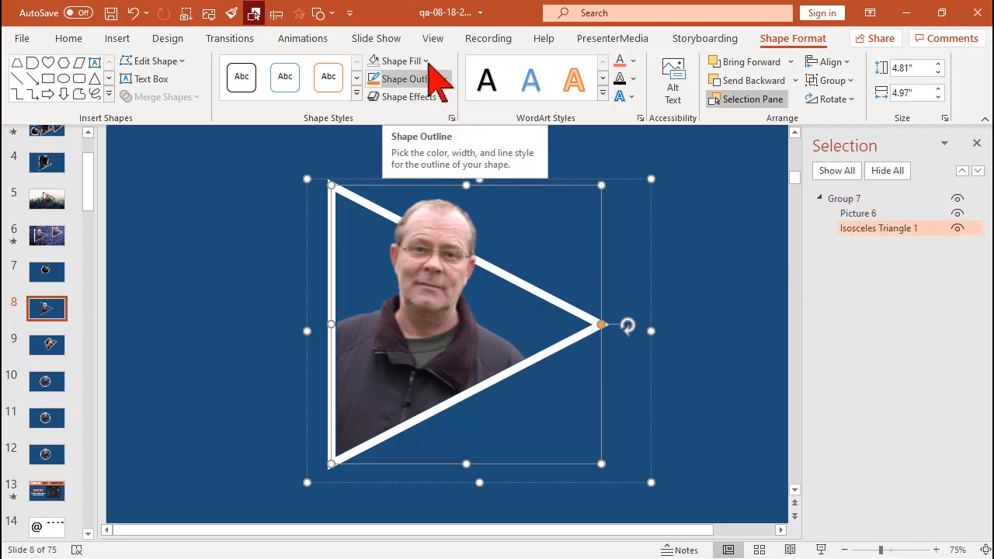
click(394, 61)
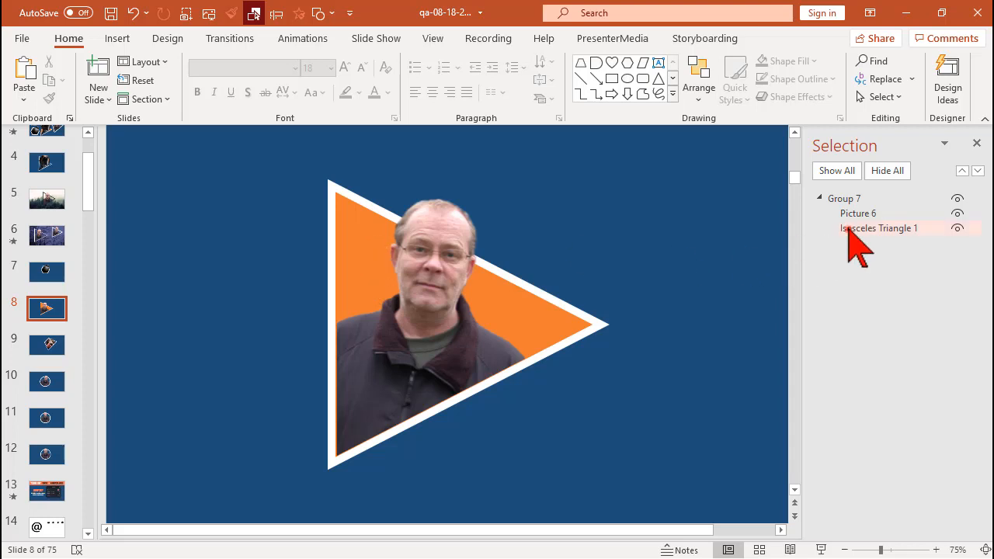
click(878, 227)
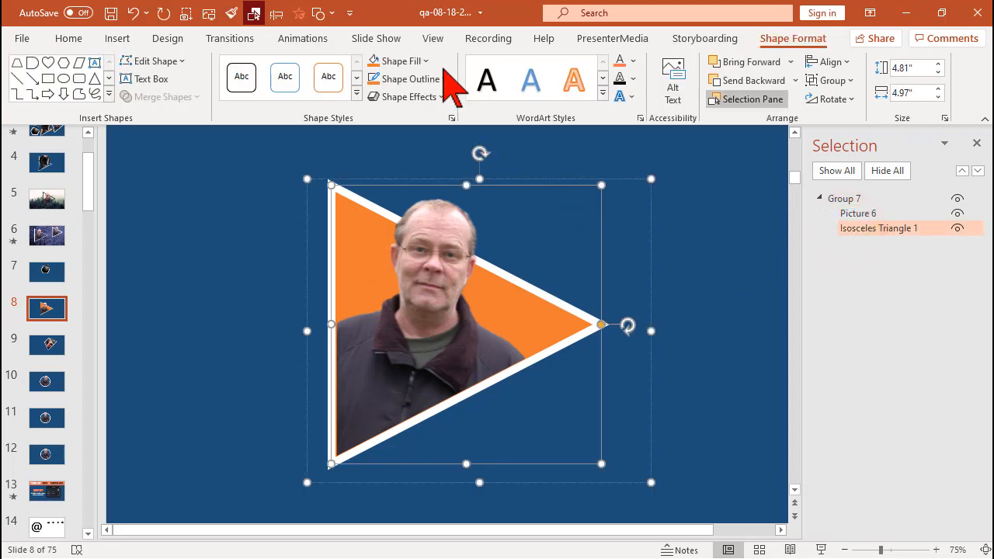
click(398, 61)
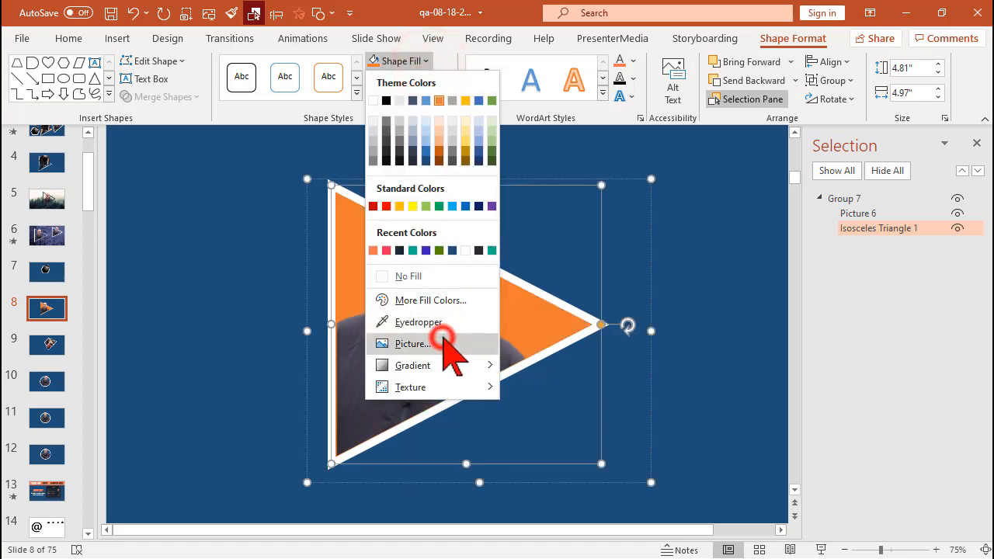
Step: Fill the triangle with the Slide11 tree image from a file
click(409, 344)
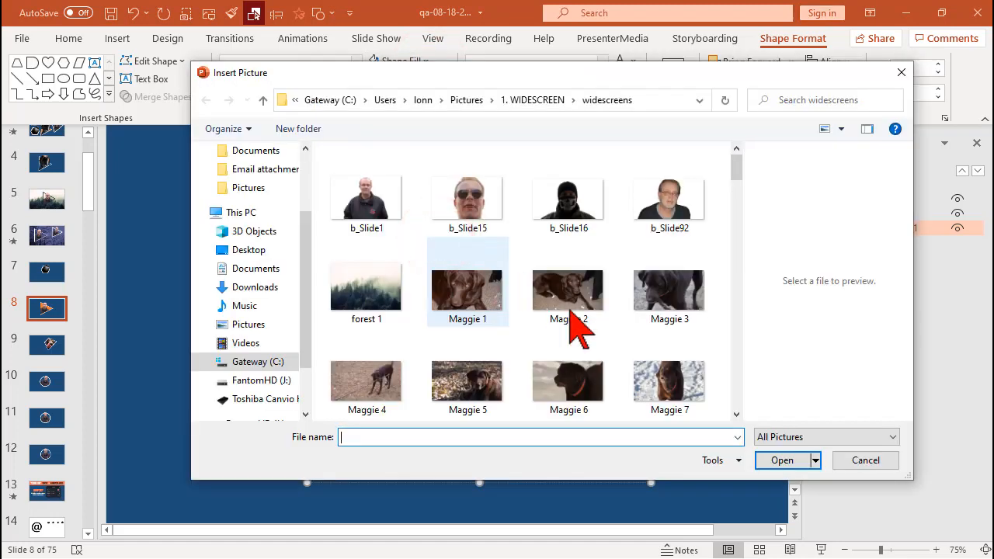
scroll(down, 3)
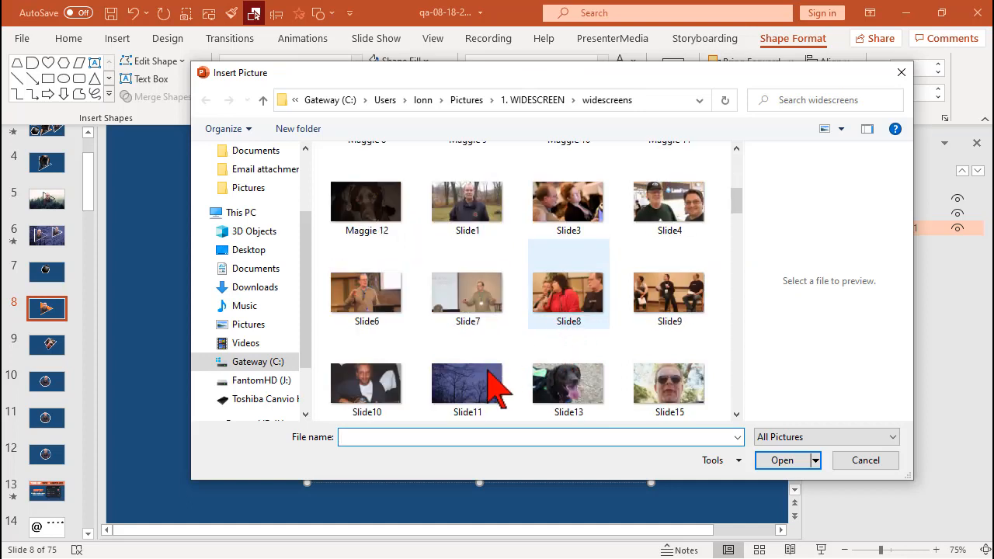
click(467, 382)
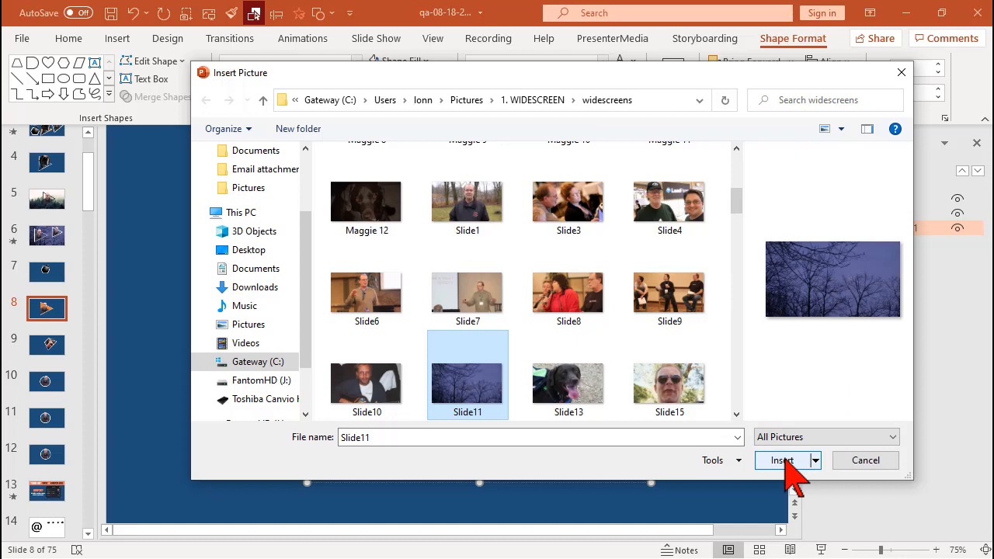
click(779, 460)
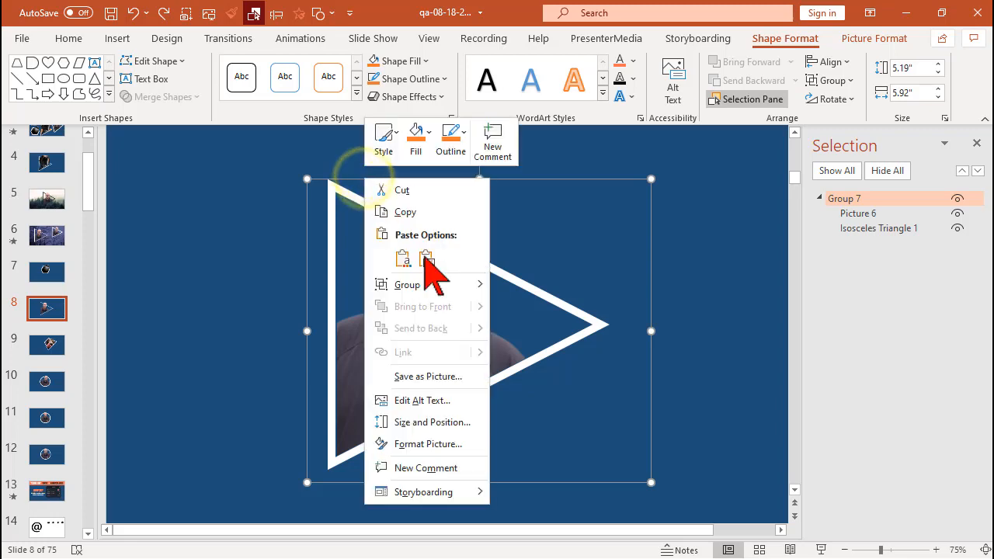
Step: Save the group as a PNG picture named 'Lon 1 Triangle'
click(428, 377)
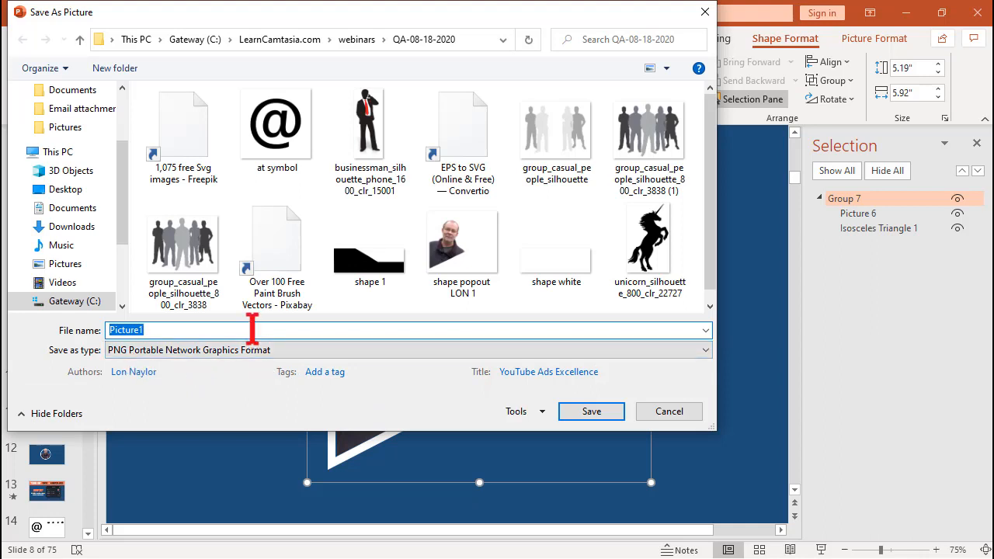
text(Lon 1)
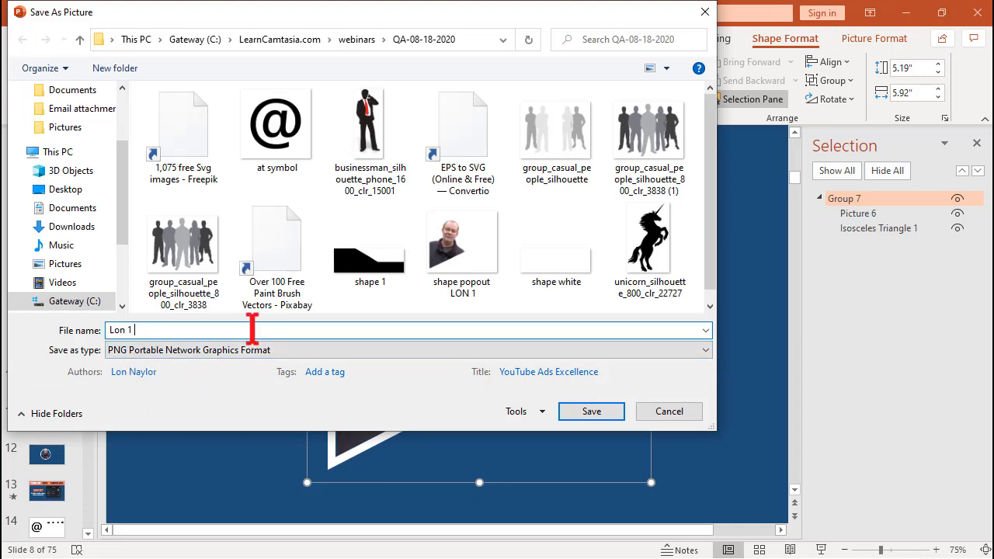
text(Triangle)
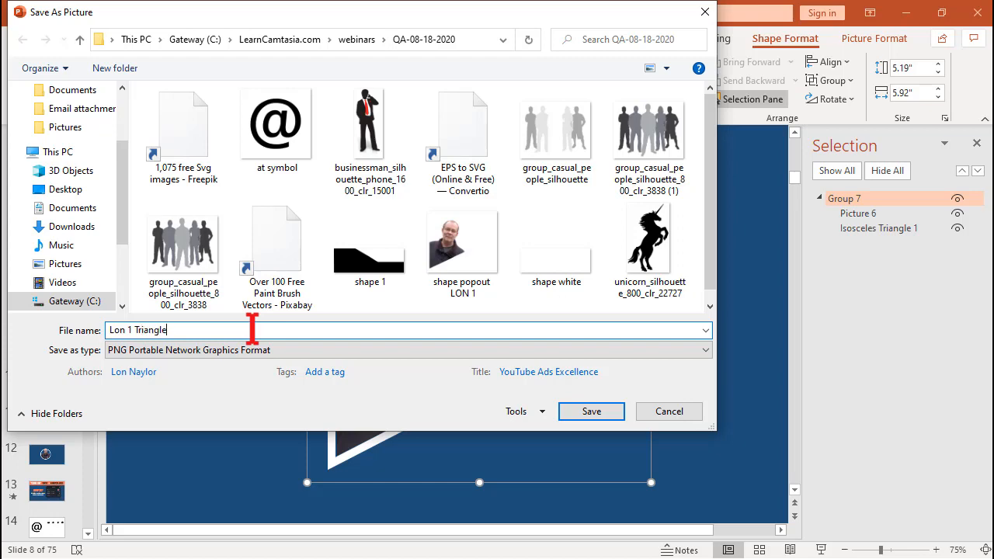
click(591, 411)
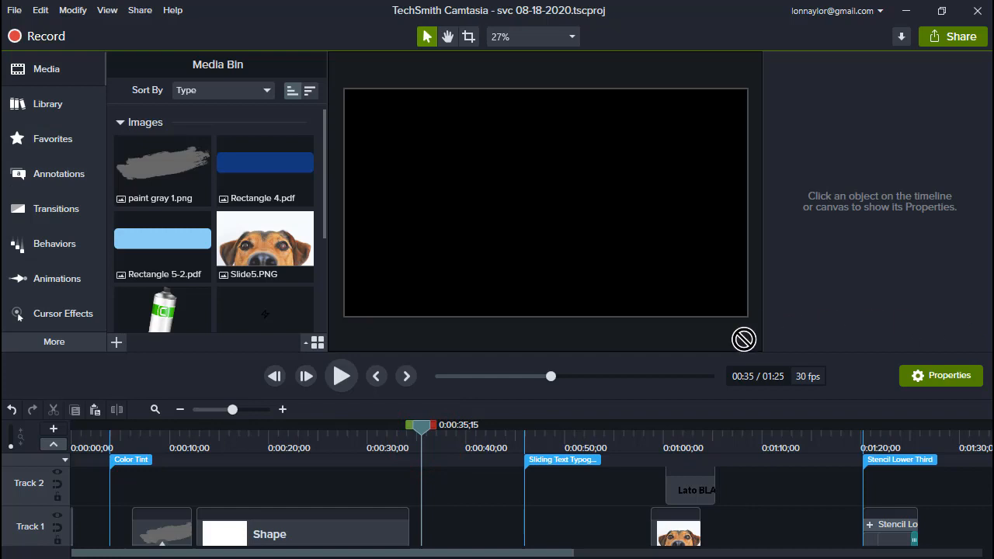
mouse_move(259, 324)
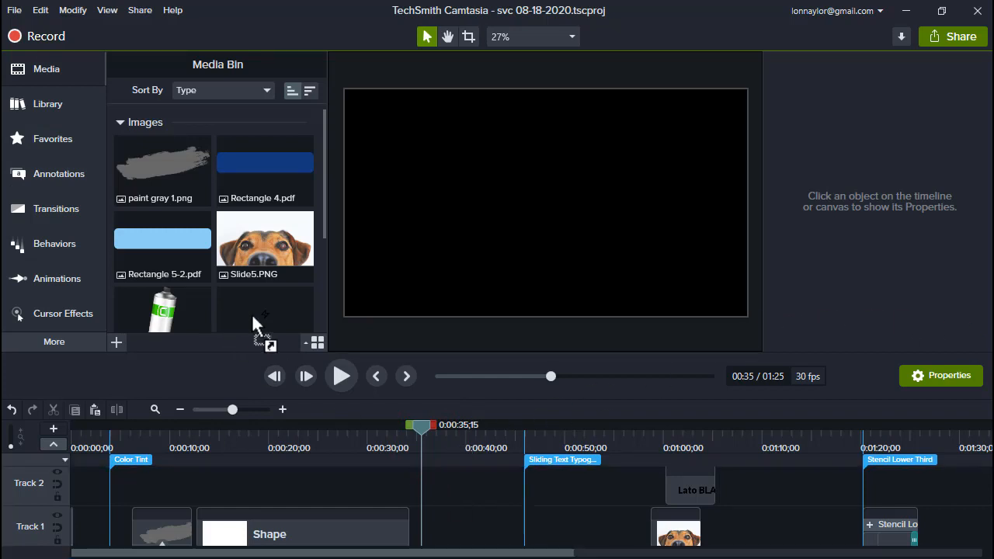